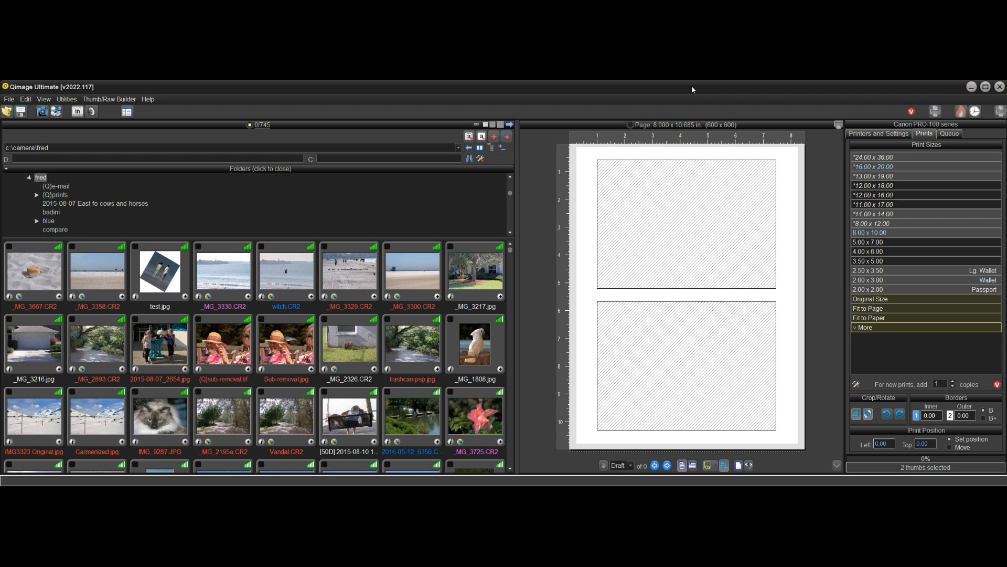
pyautogui.moveTo(548, 188)
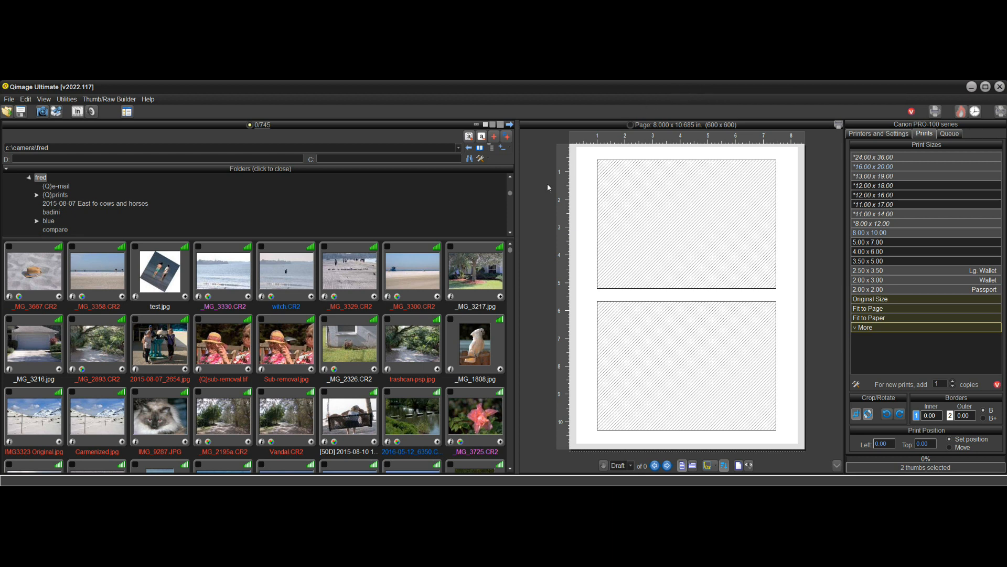
pyautogui.moveTo(542, 198)
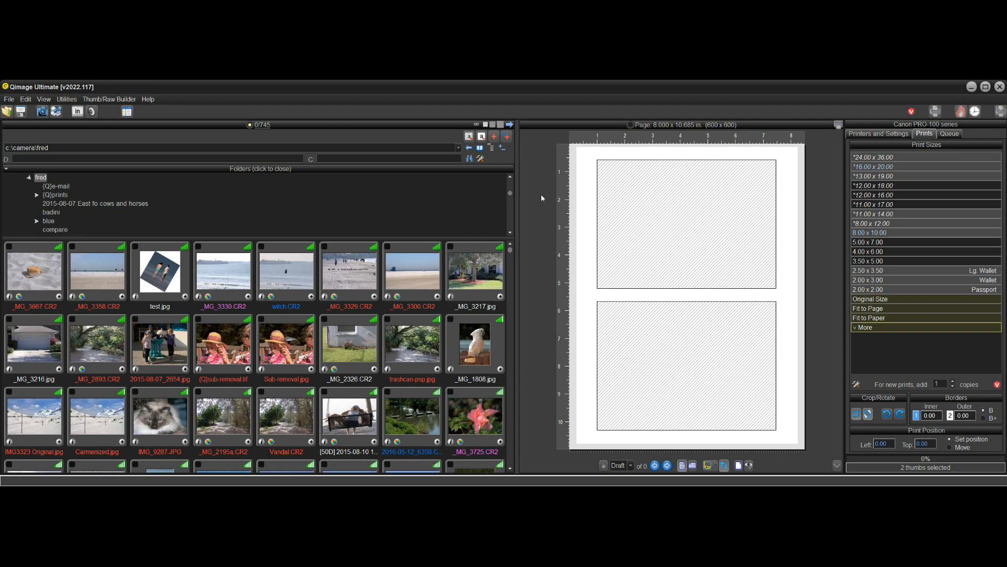
pyautogui.moveTo(463, 163)
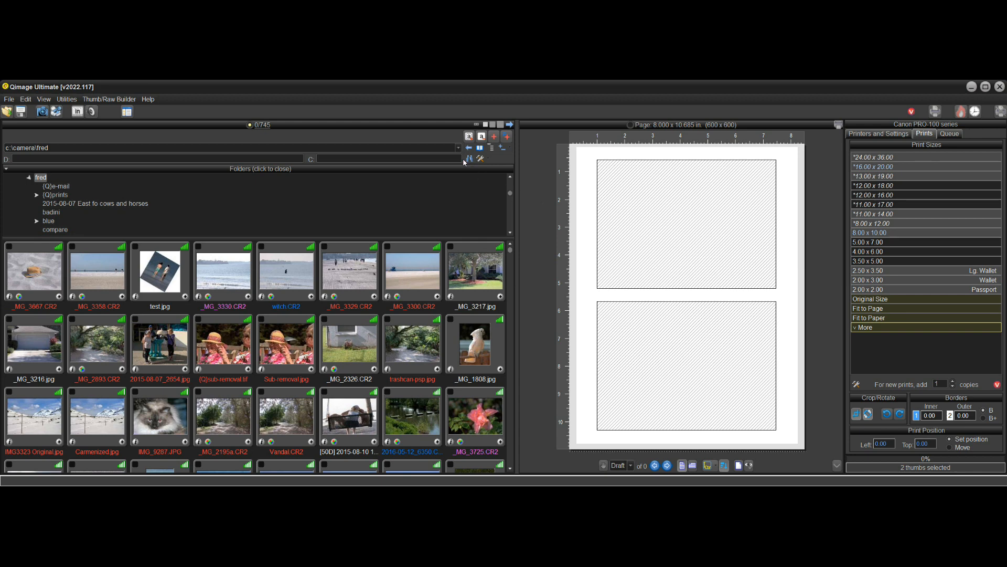
pyautogui.moveTo(470, 158)
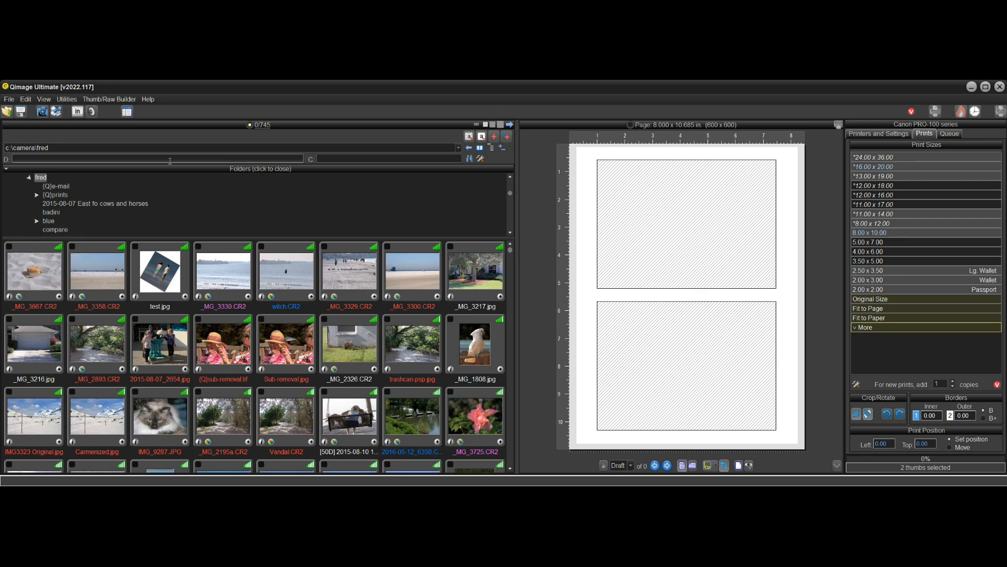
# Show the user data (rating, description, creator) for test.jpg.
pyautogui.click(160, 270)
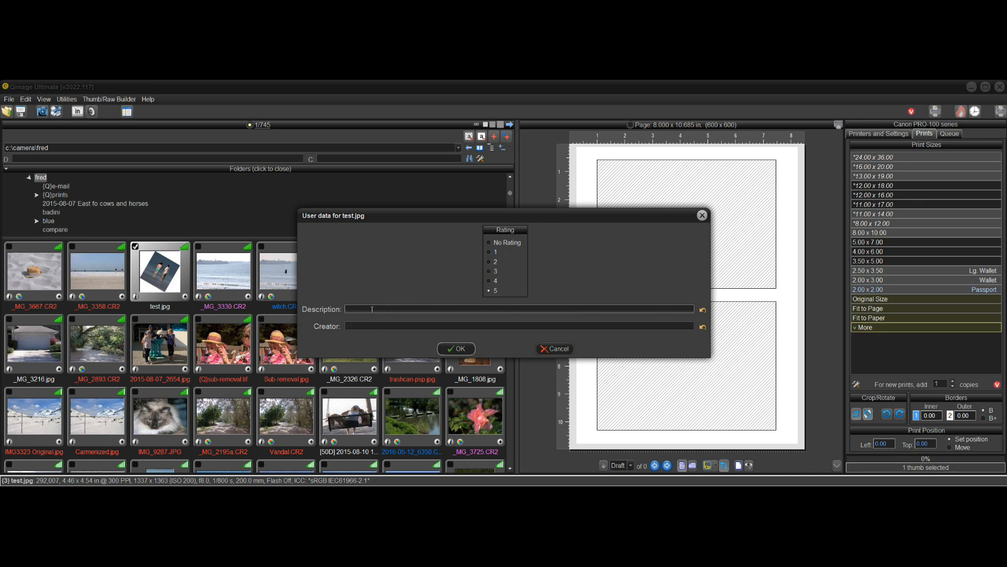
# Cancel the user data dialog so the Search User Data window can be used.
pyautogui.click(456, 348)
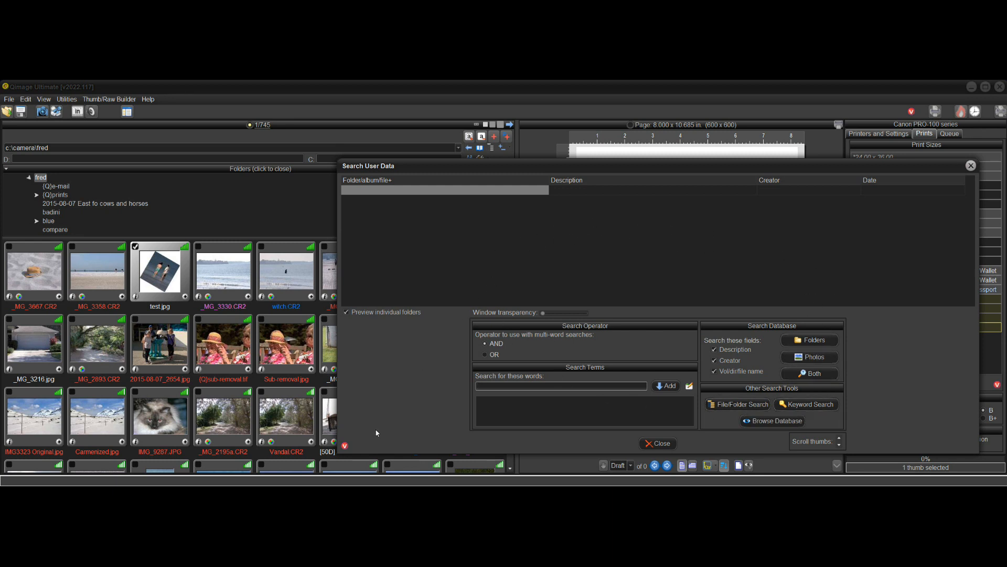
pyautogui.moveTo(345, 445)
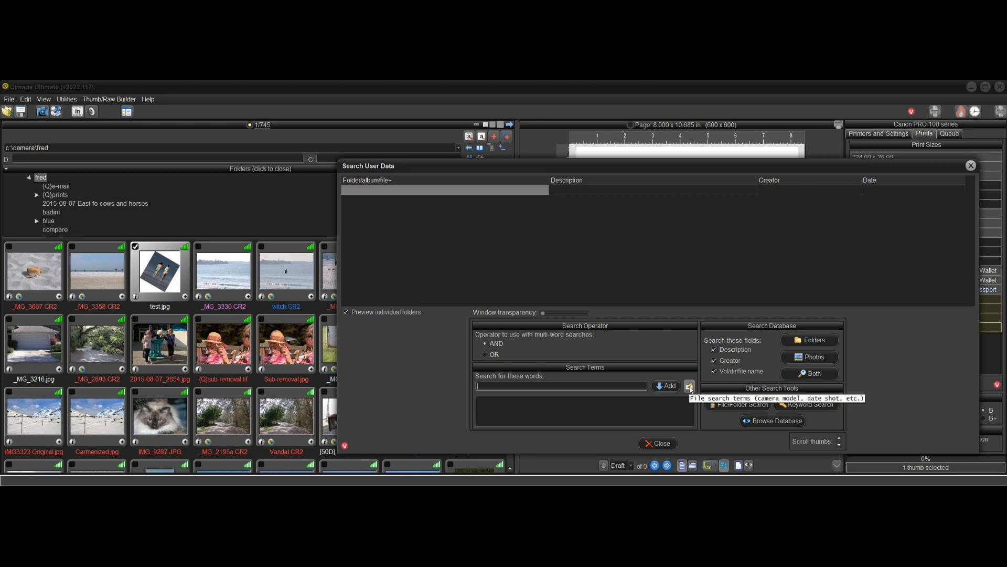
pyautogui.moveTo(554, 402)
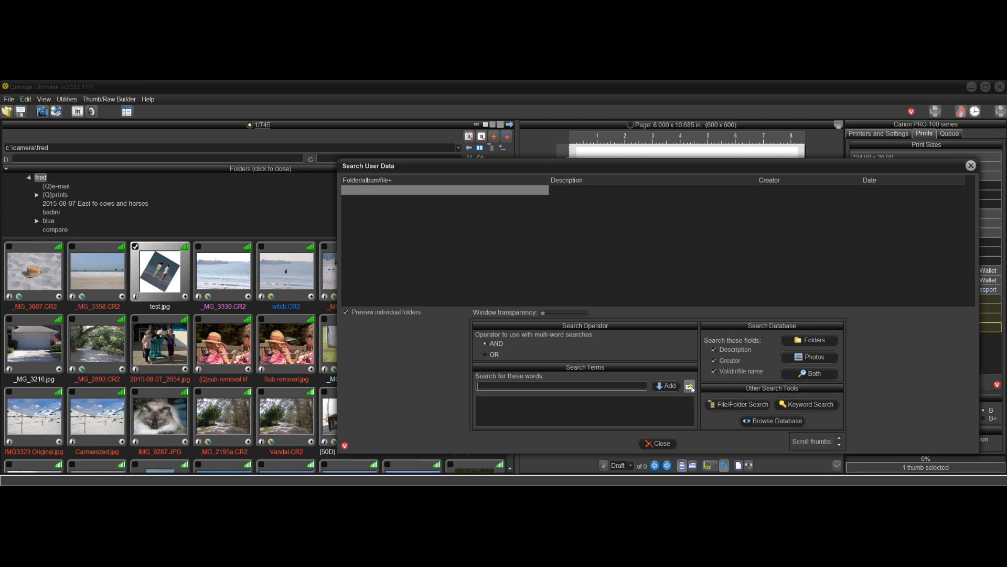
# Add a 2015 shot-date term from the File Search Terms dialog.
pyautogui.click(690, 385)
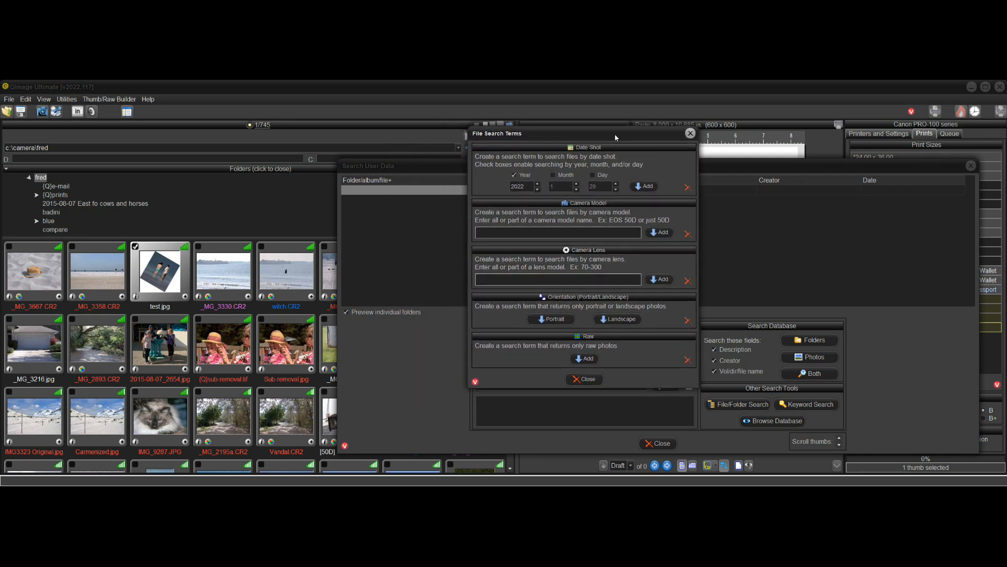
pyautogui.moveTo(646, 351)
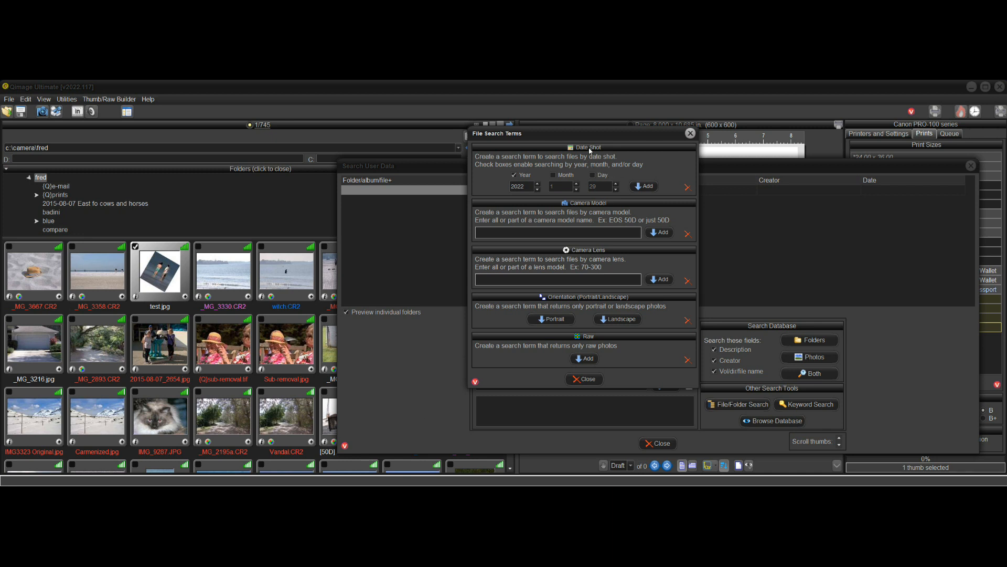
pyautogui.moveTo(594, 206)
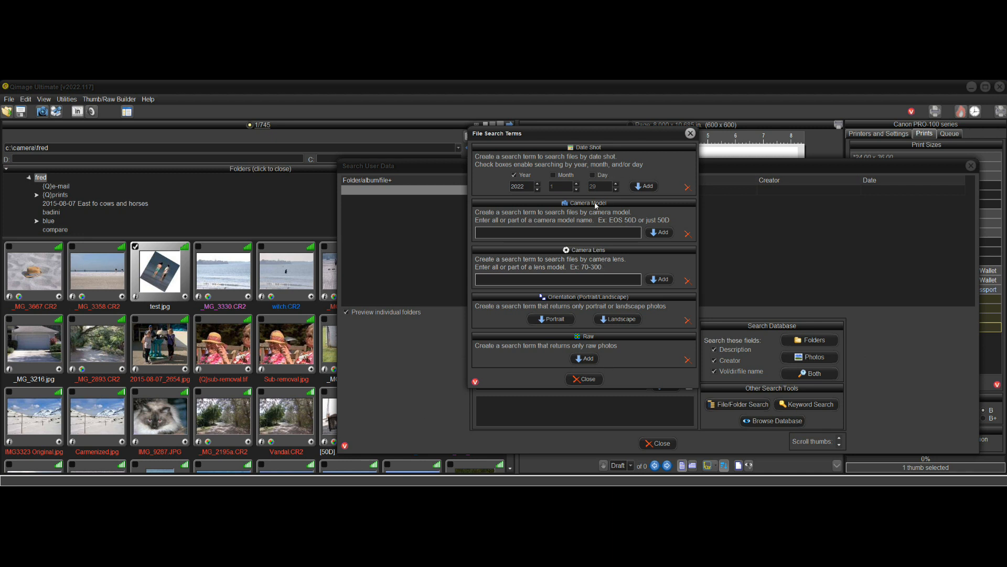
pyautogui.moveTo(594, 346)
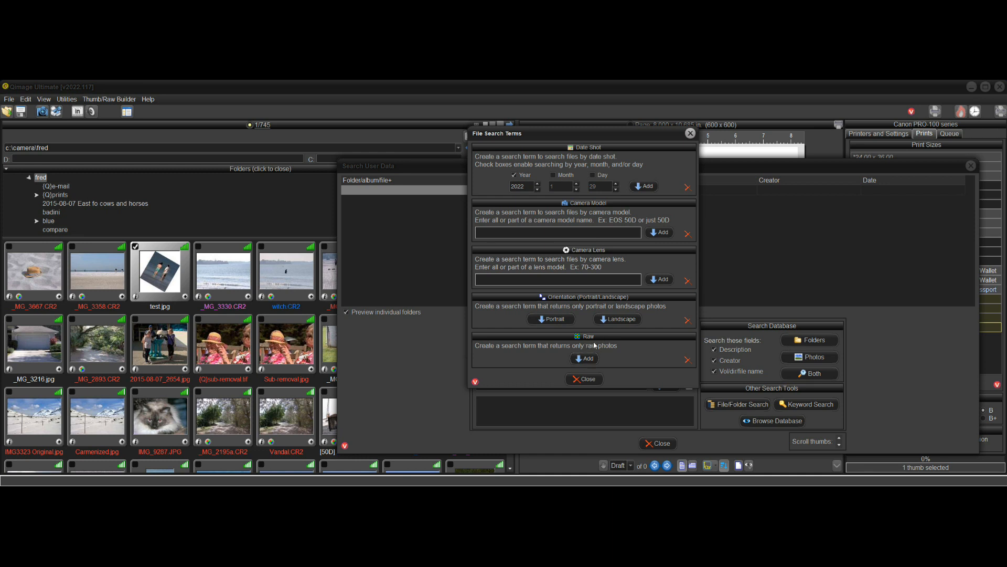
pyautogui.moveTo(644, 337)
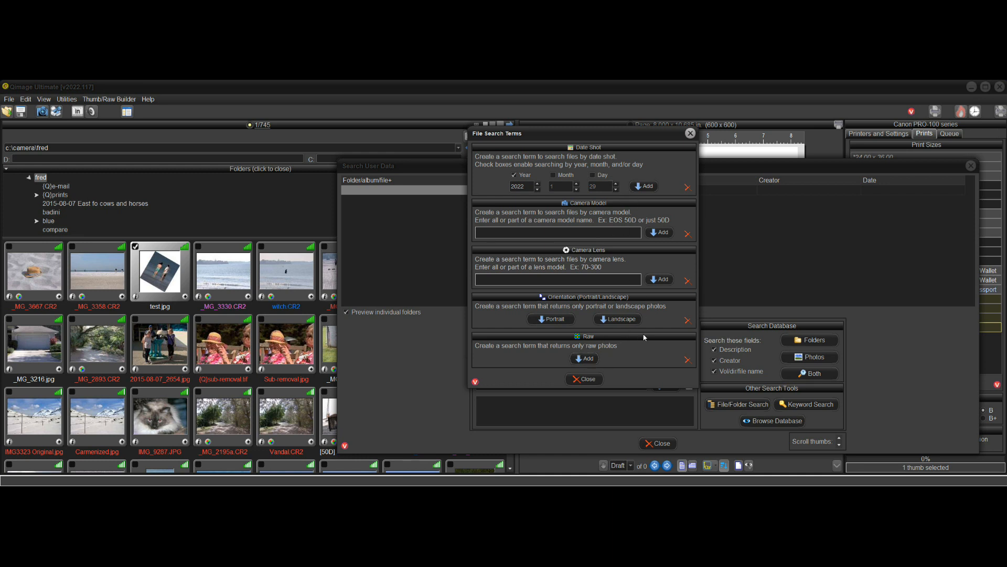
pyautogui.moveTo(645, 339)
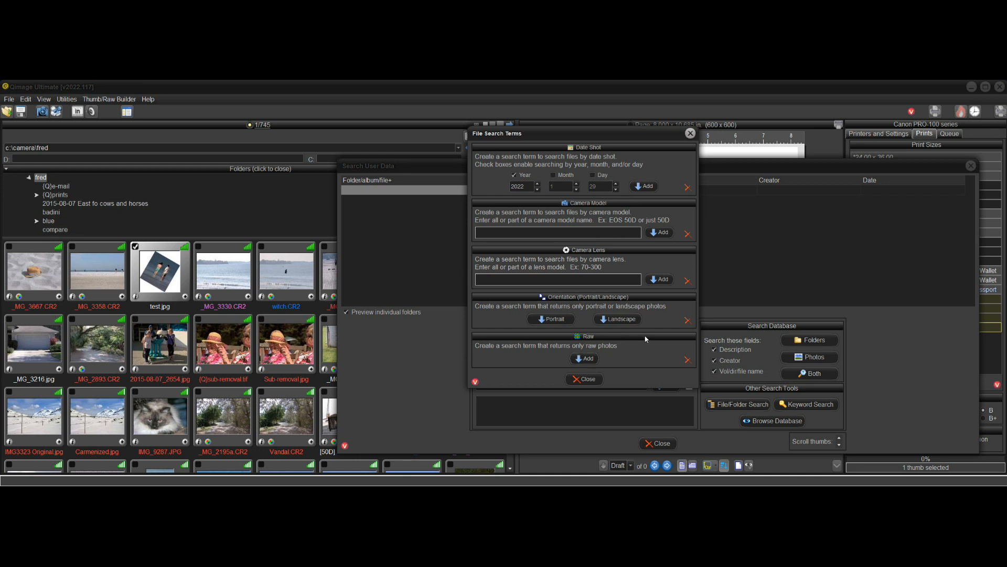
pyautogui.moveTo(627, 219)
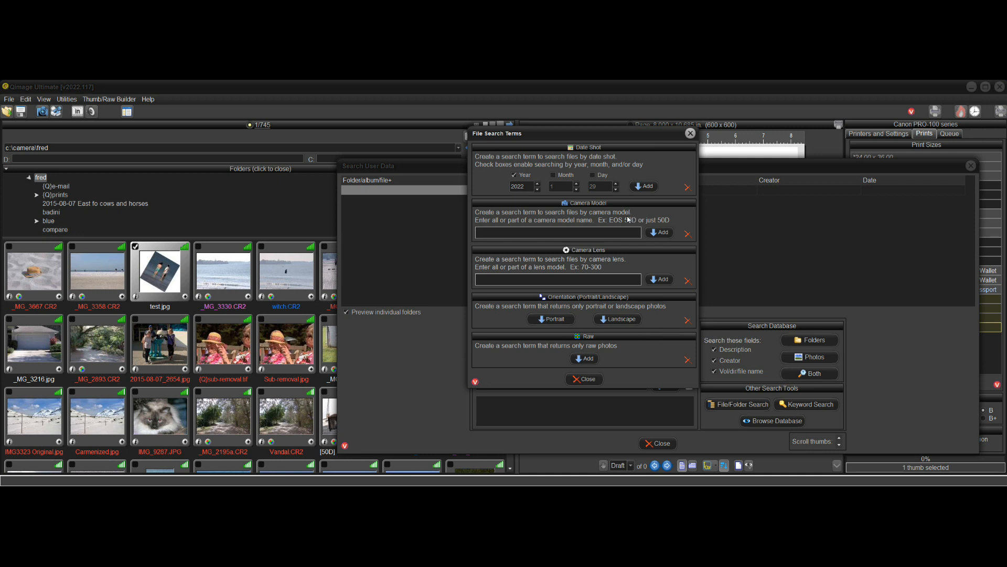
pyautogui.moveTo(541, 204)
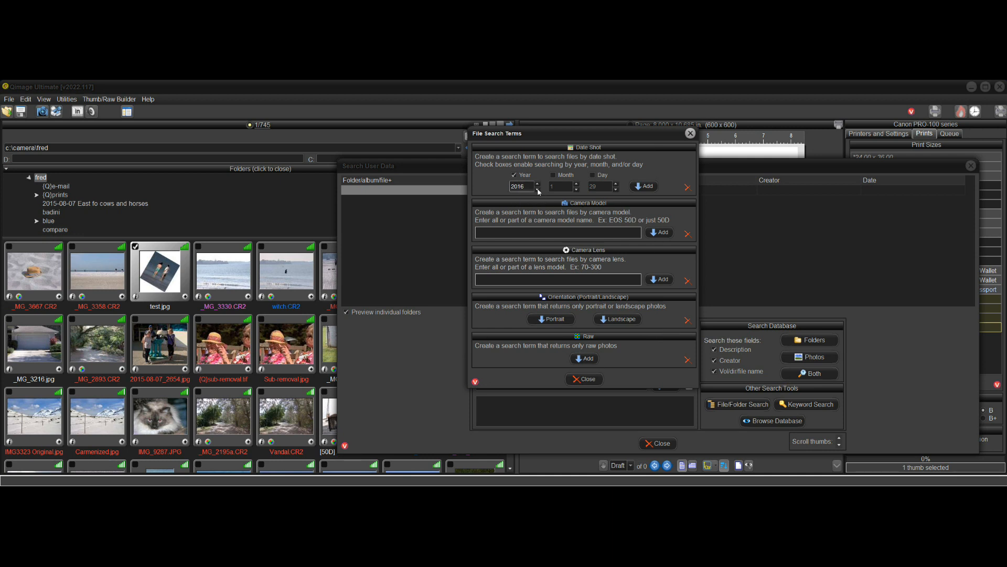
pyautogui.click(539, 189)
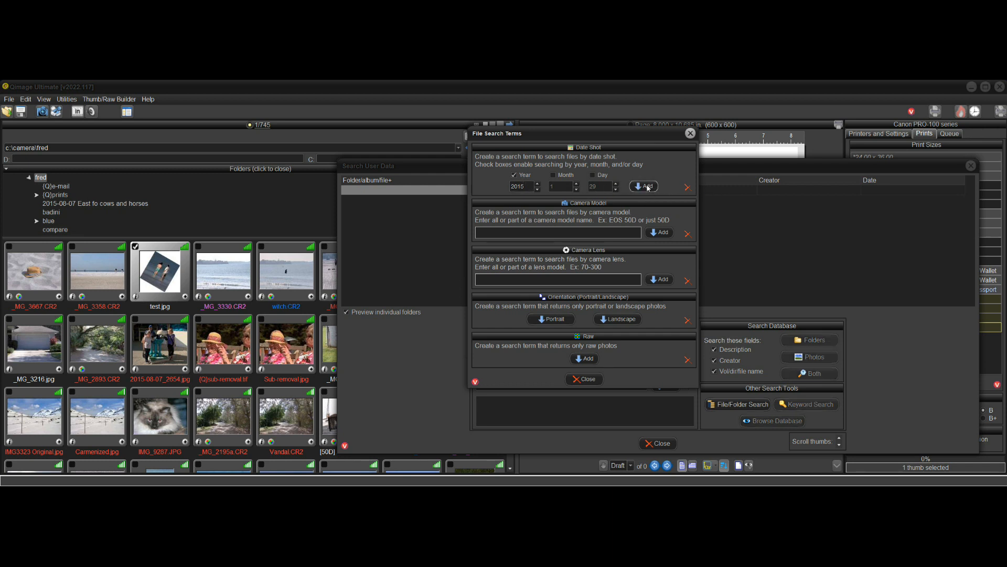
pyautogui.click(647, 187)
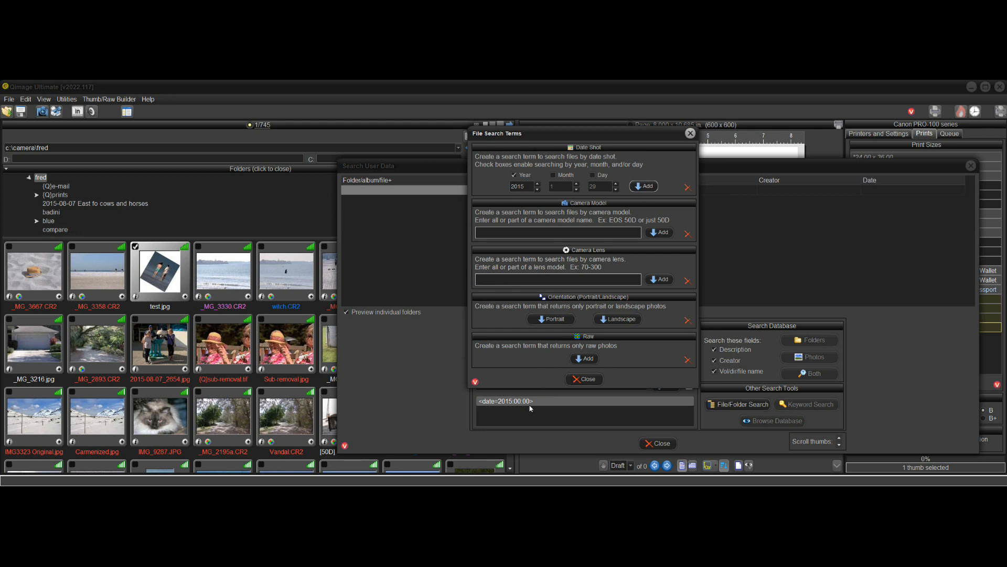
pyautogui.moveTo(519, 404)
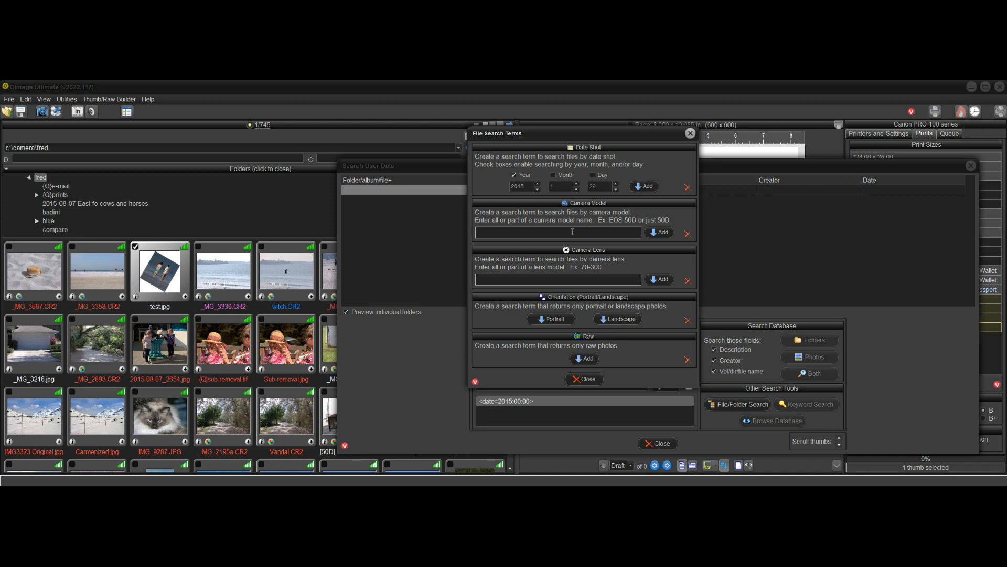
# Add camera model 50d and camera lens 100-300 as search terms.
pyautogui.write('50d')
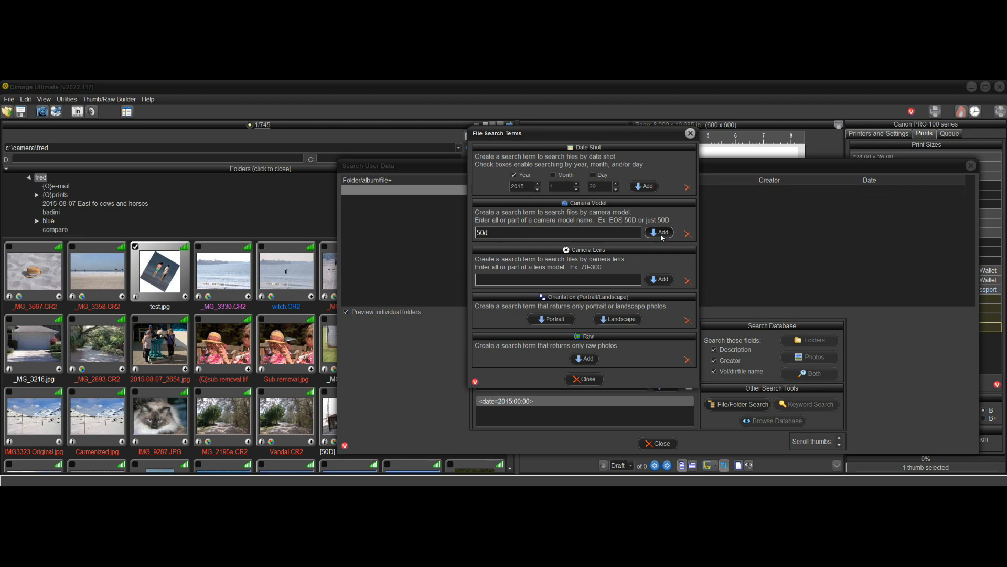
pyautogui.click(659, 232)
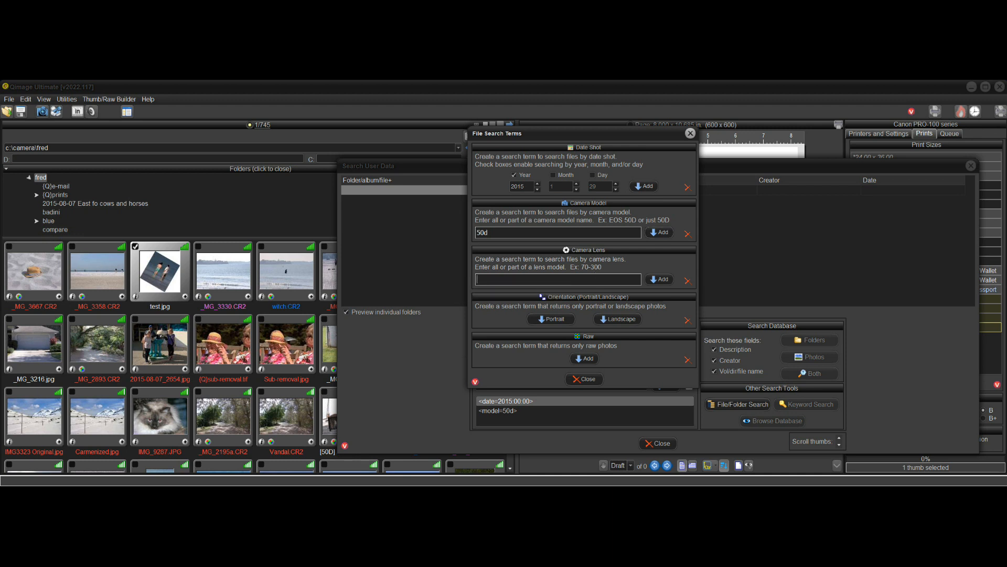
pyautogui.write('100-300')
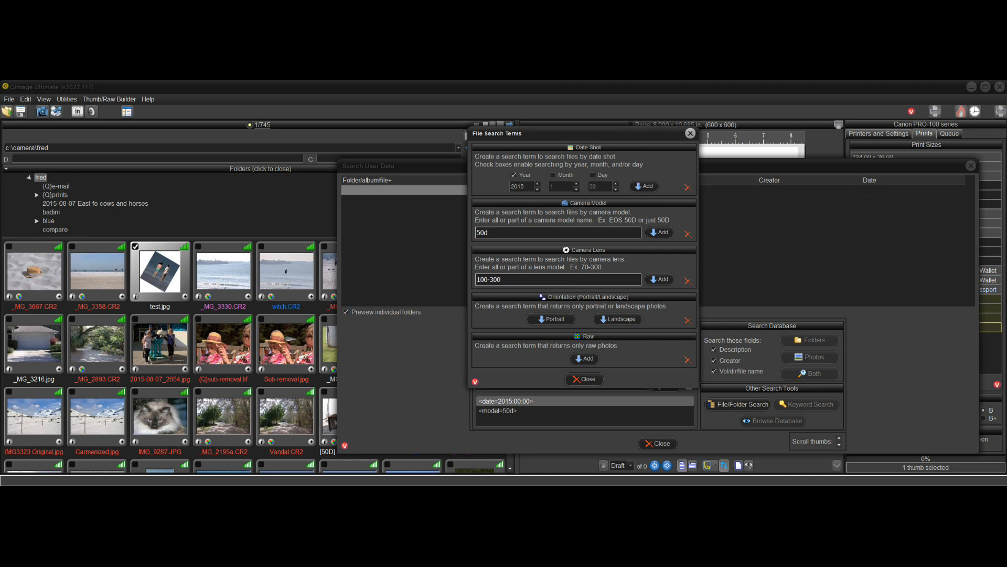
pyautogui.click(543, 279)
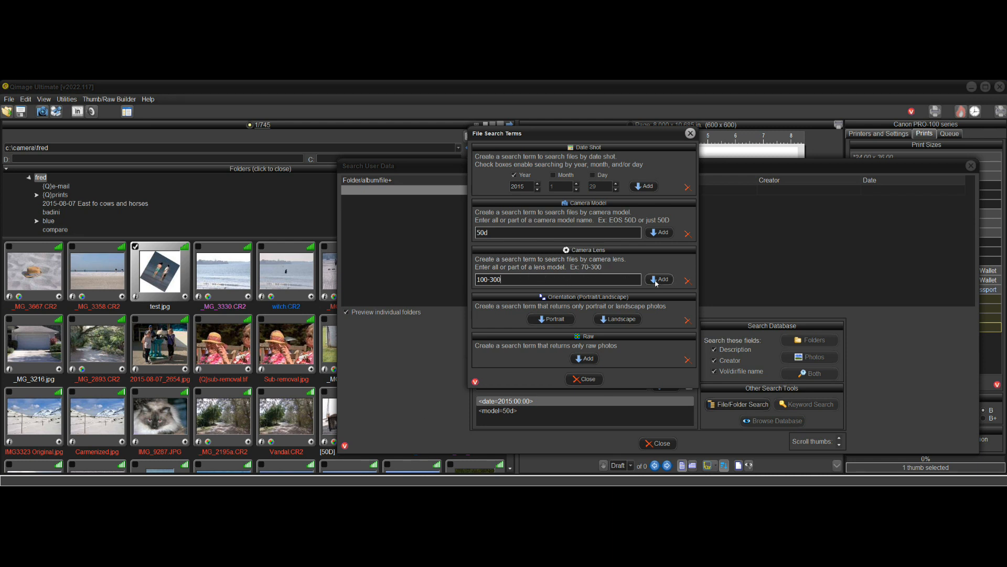
pyautogui.click(660, 280)
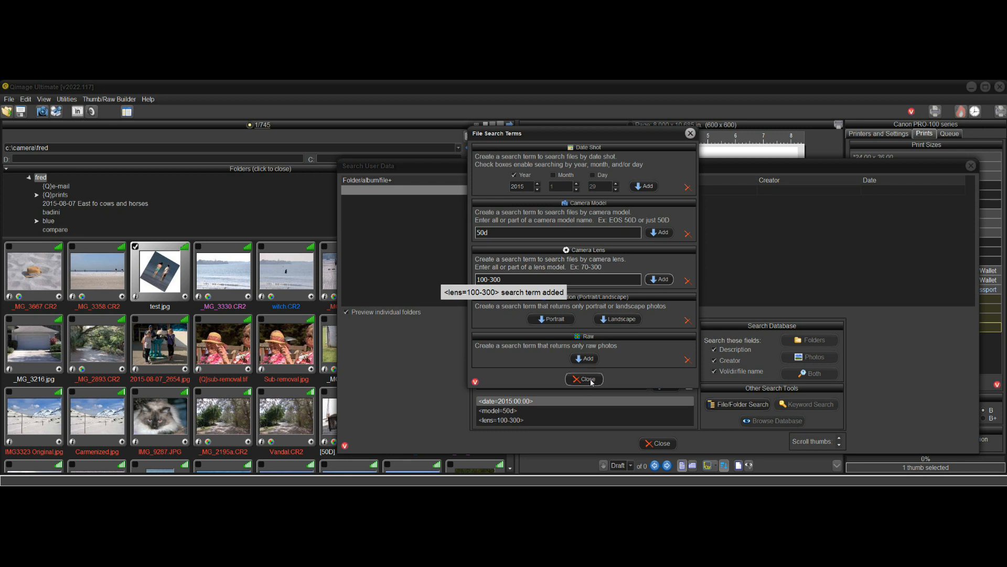
pyautogui.click(583, 379)
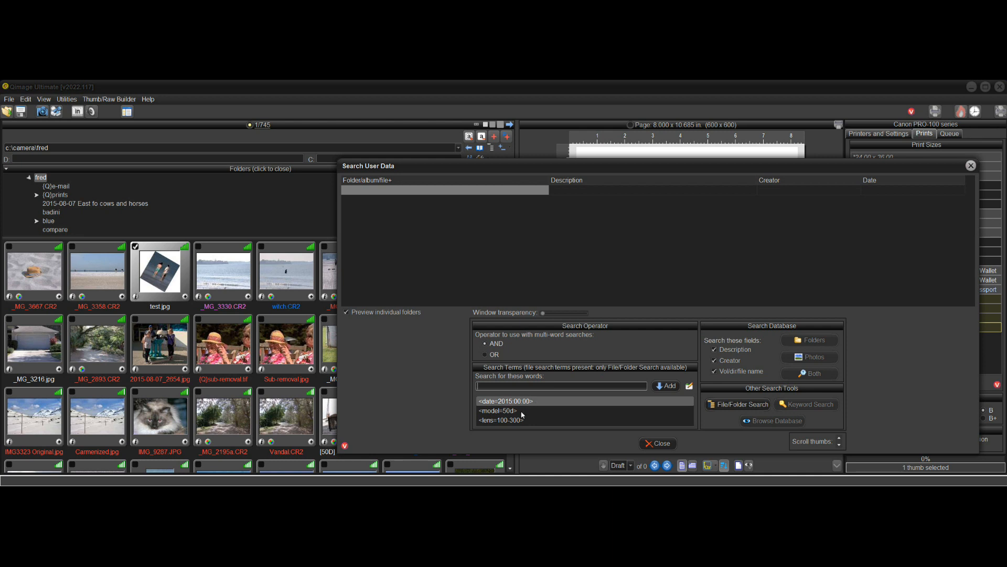
pyautogui.moveTo(611, 415)
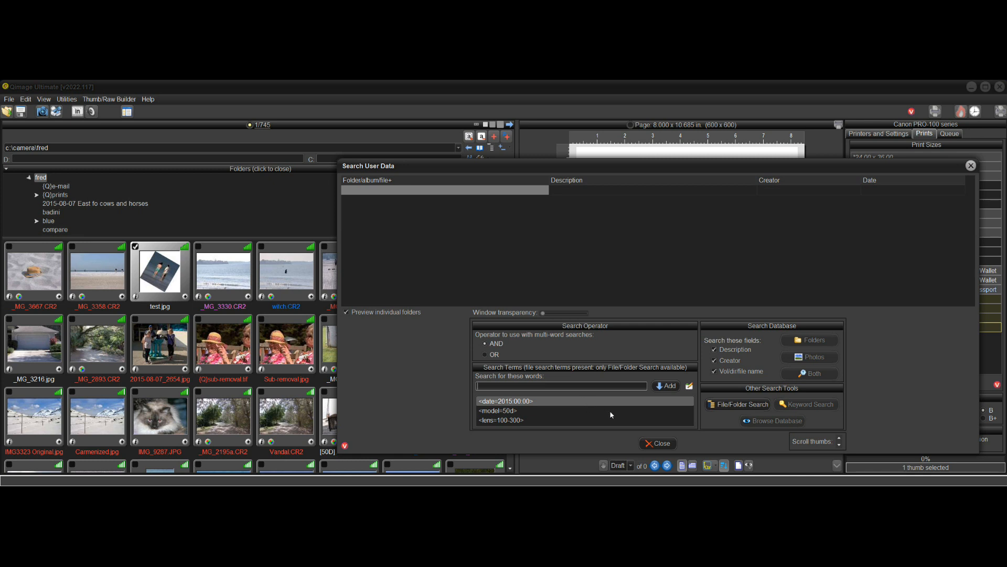
pyautogui.moveTo(740, 404)
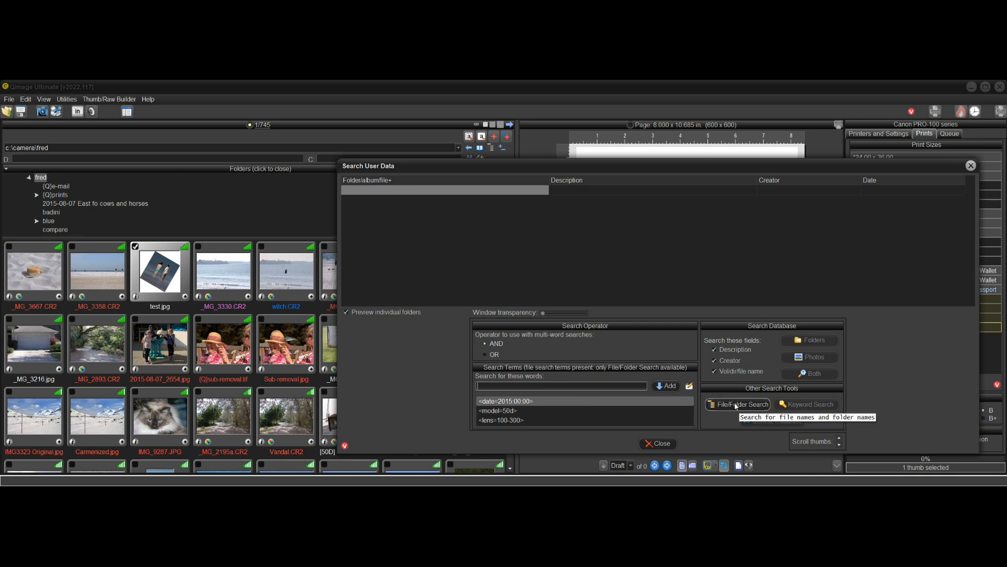
# Run a File/Folder search over c:\camera and g:\camera, finding 31 matching photos.
pyautogui.click(739, 403)
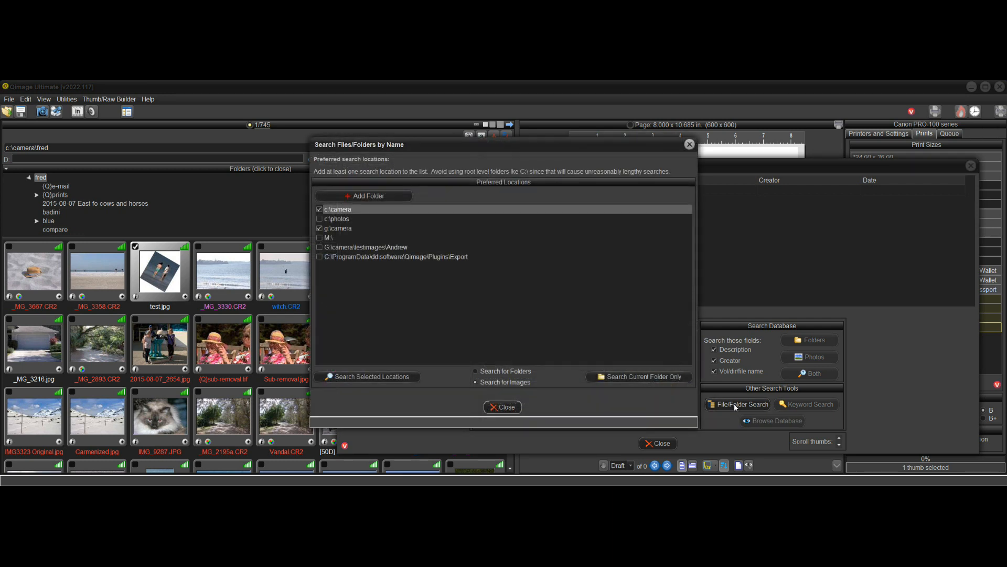
pyautogui.moveTo(350, 229)
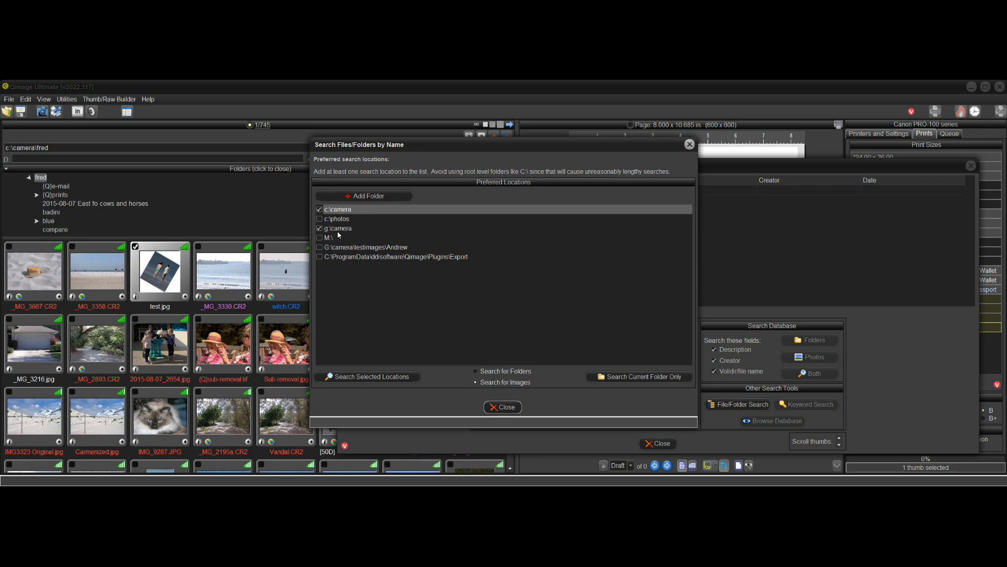
pyautogui.moveTo(372, 213)
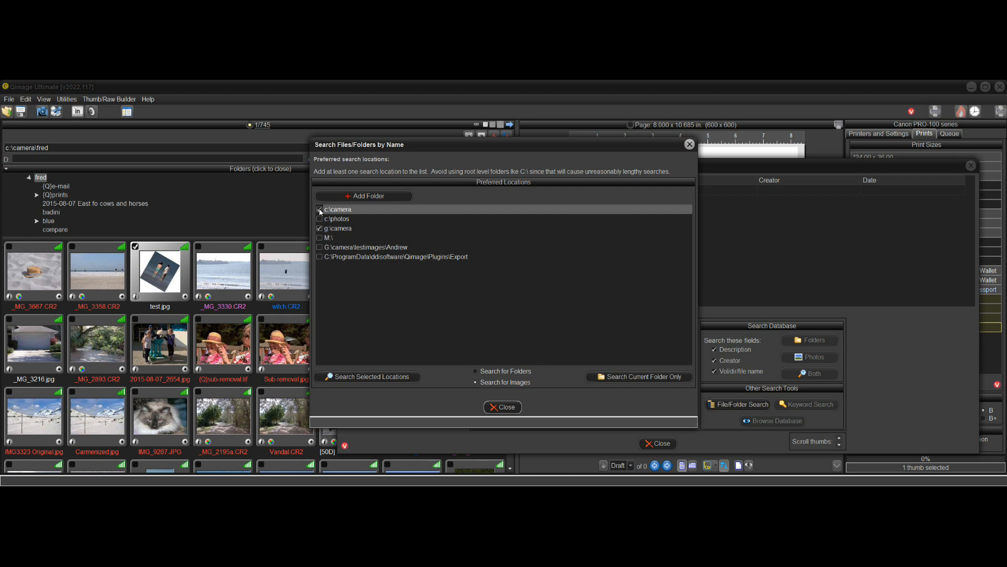
pyautogui.click(319, 209)
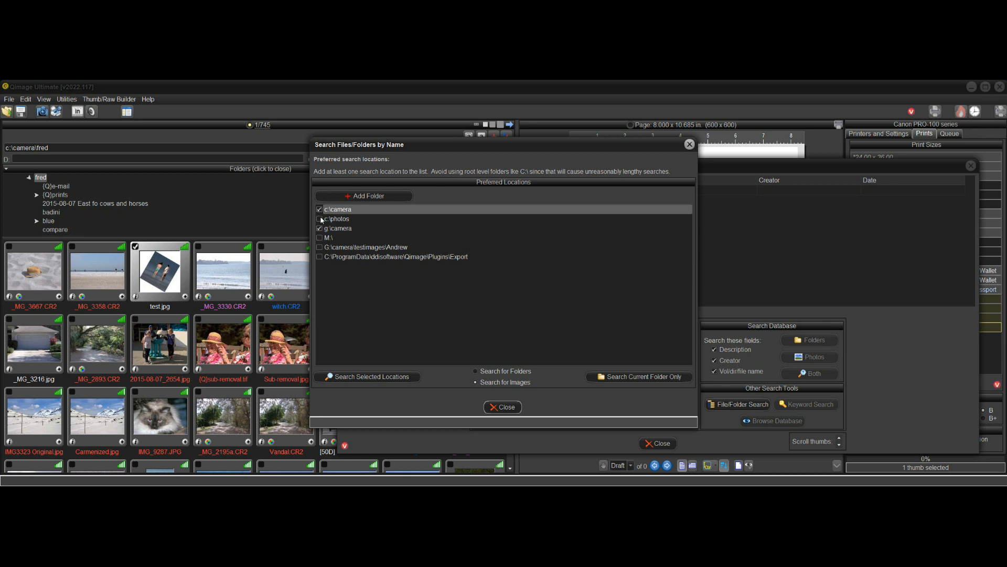
pyautogui.click(368, 377)
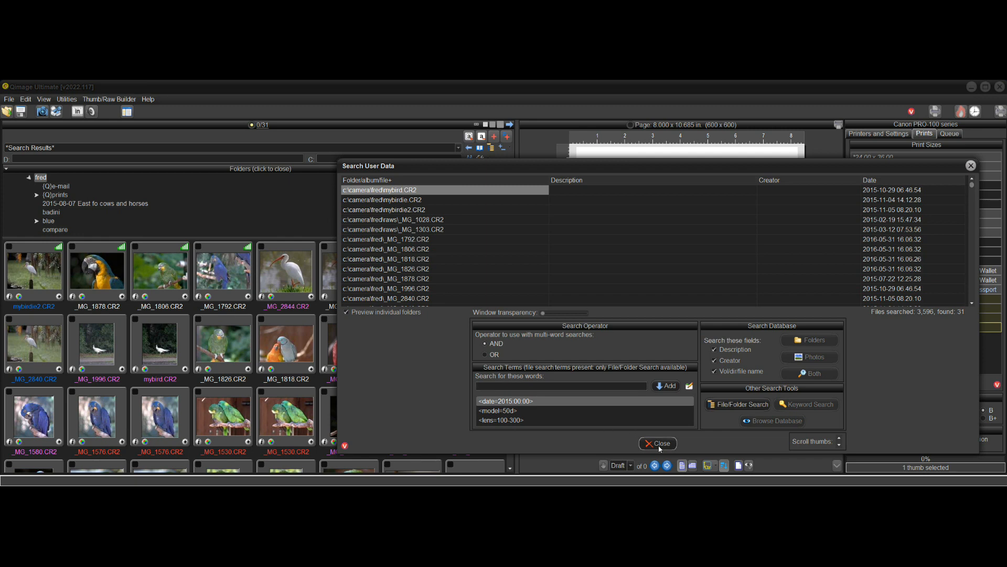
# Close the search window and show a result photo's embedded camera information.
pyautogui.click(658, 443)
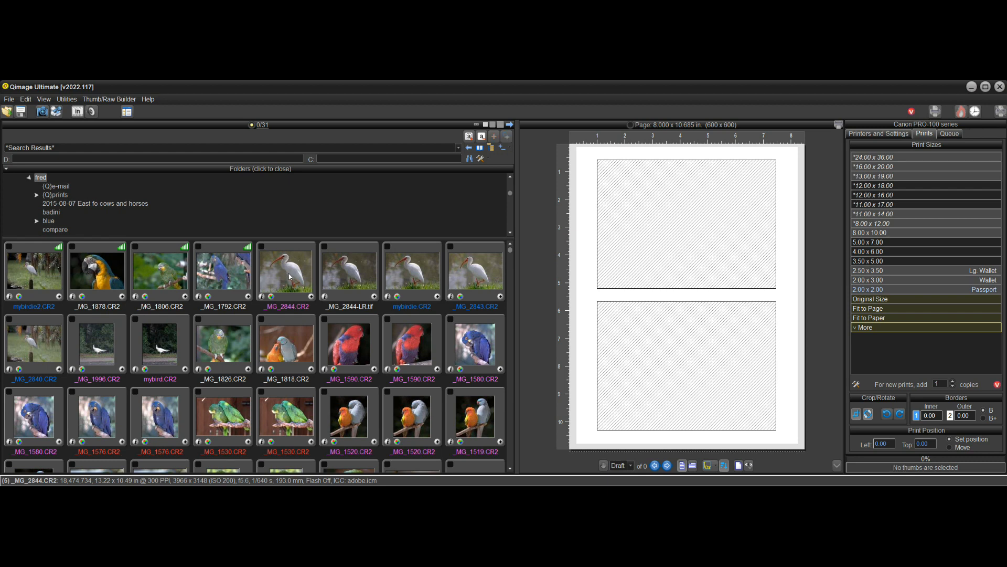
pyautogui.rightClick(286, 269)
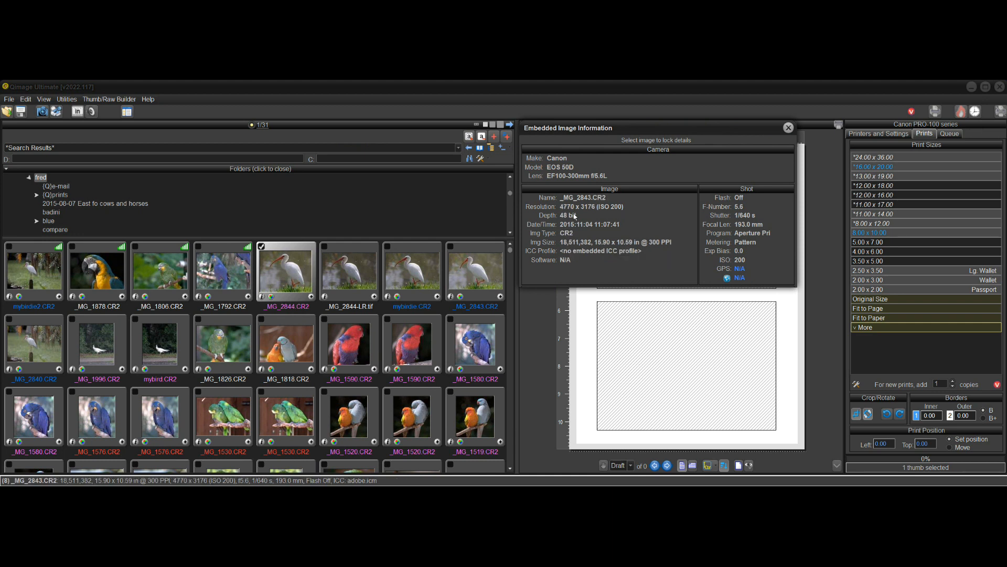
pyautogui.moveTo(607, 232)
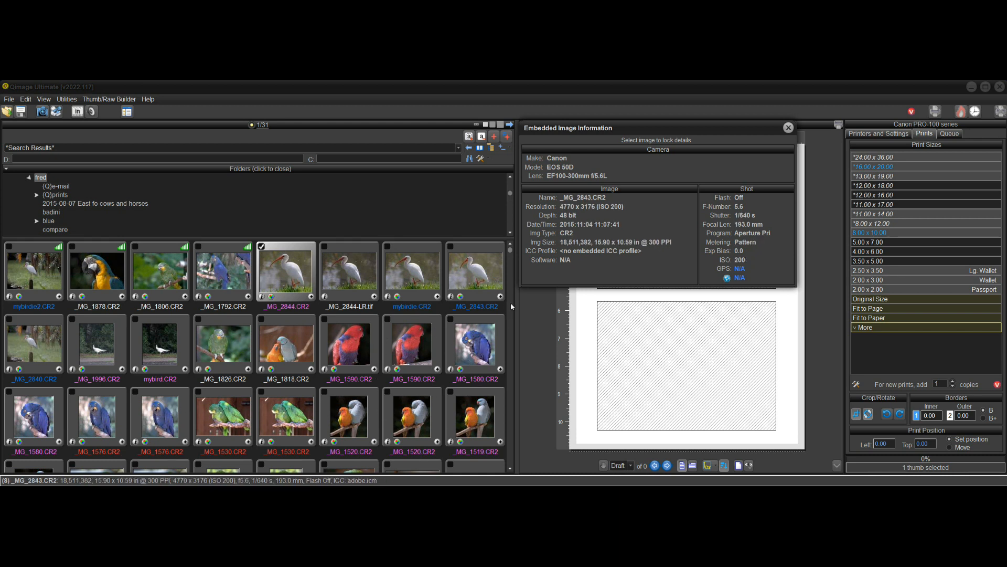
pyautogui.moveTo(571, 182)
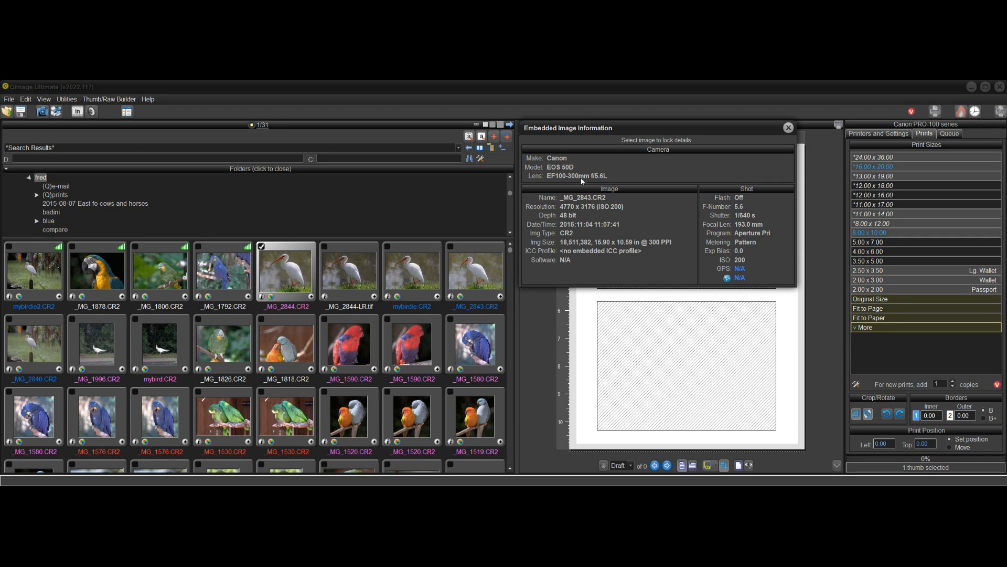
pyautogui.moveTo(475, 347)
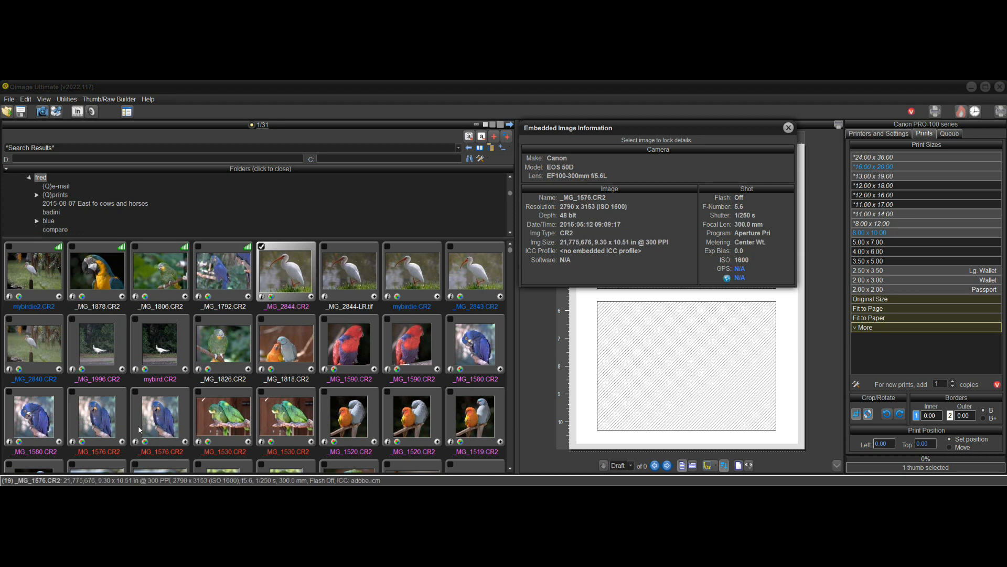
pyautogui.click(475, 345)
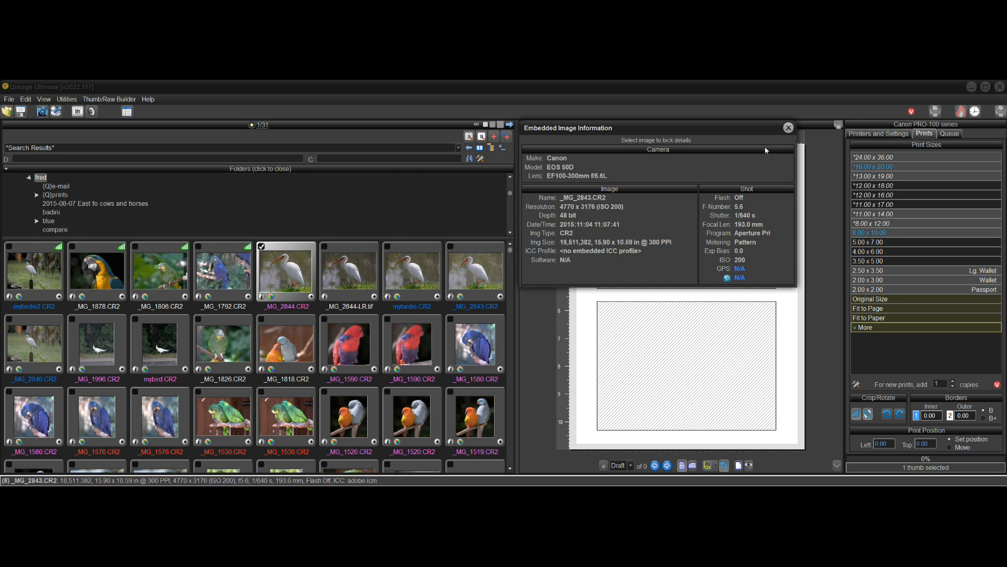
pyautogui.click(788, 127)
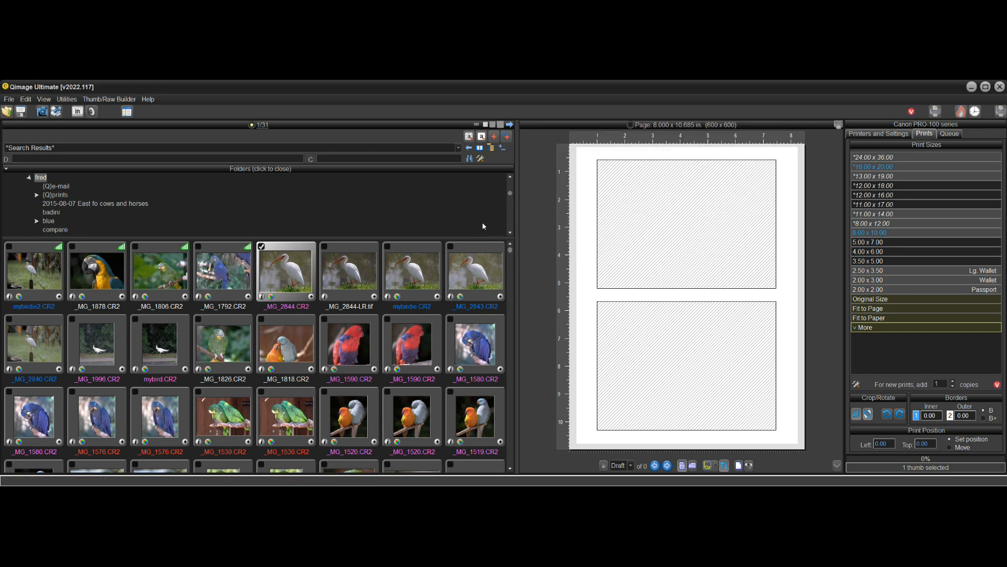
pyautogui.moveTo(469, 159)
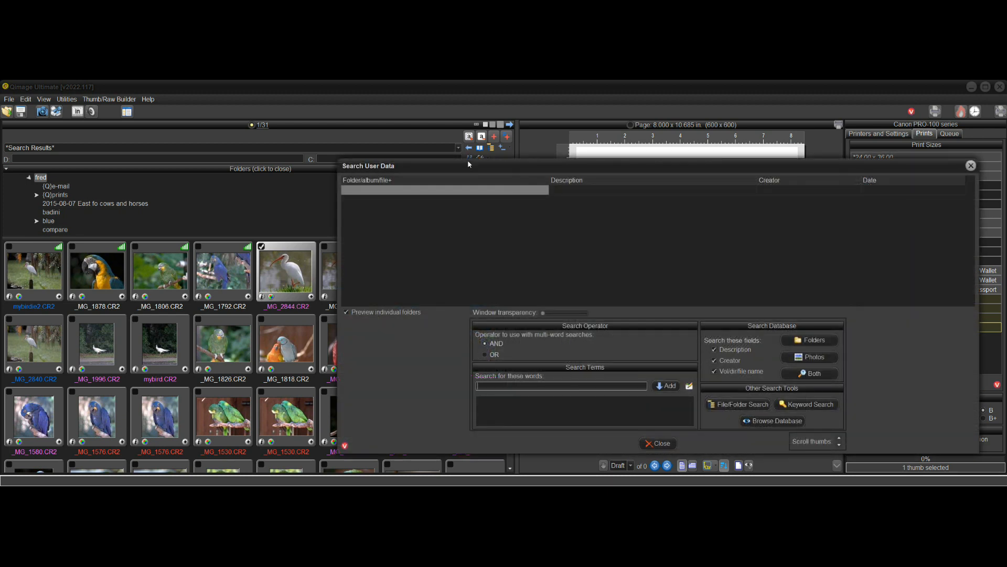
pyautogui.moveTo(688, 385)
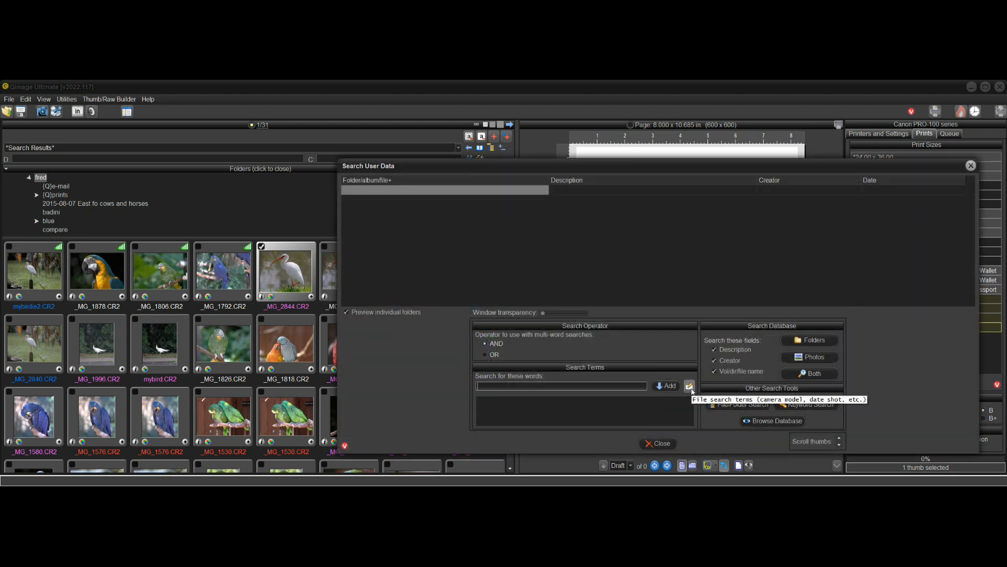
# Re-add year 2015 and model 50d, with the 100-300 lens as an excluded term.
pyautogui.click(688, 386)
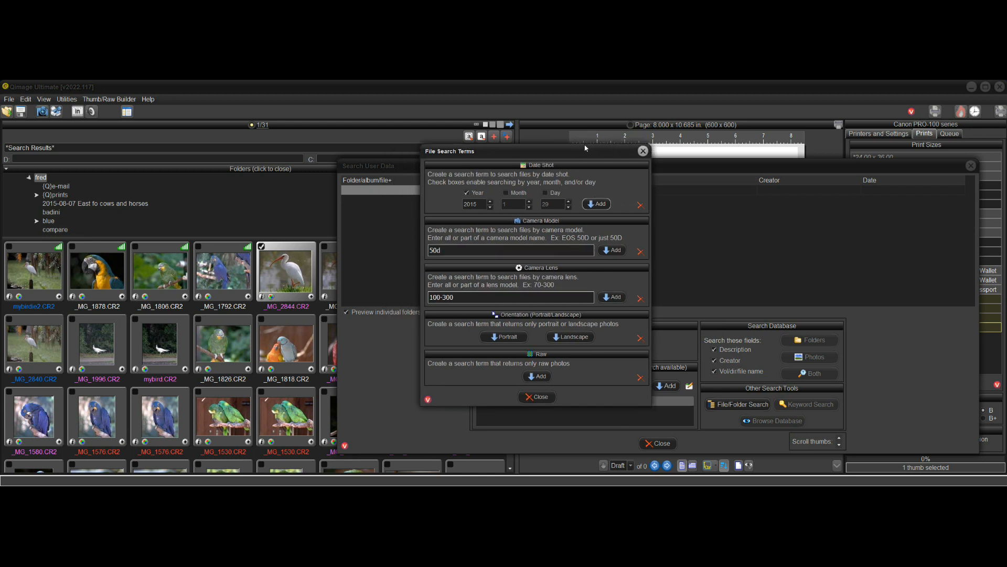
pyautogui.click(596, 204)
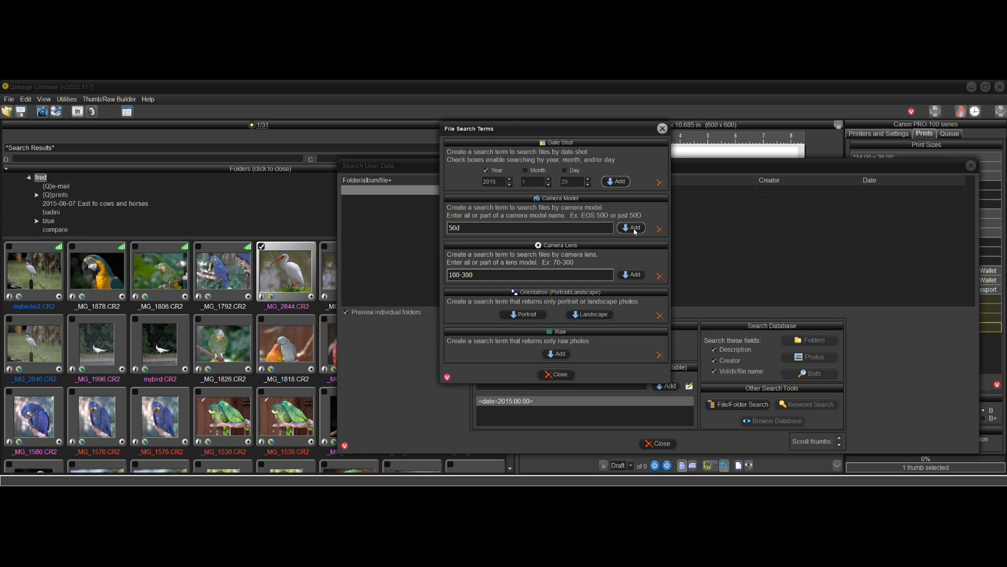
pyautogui.click(631, 228)
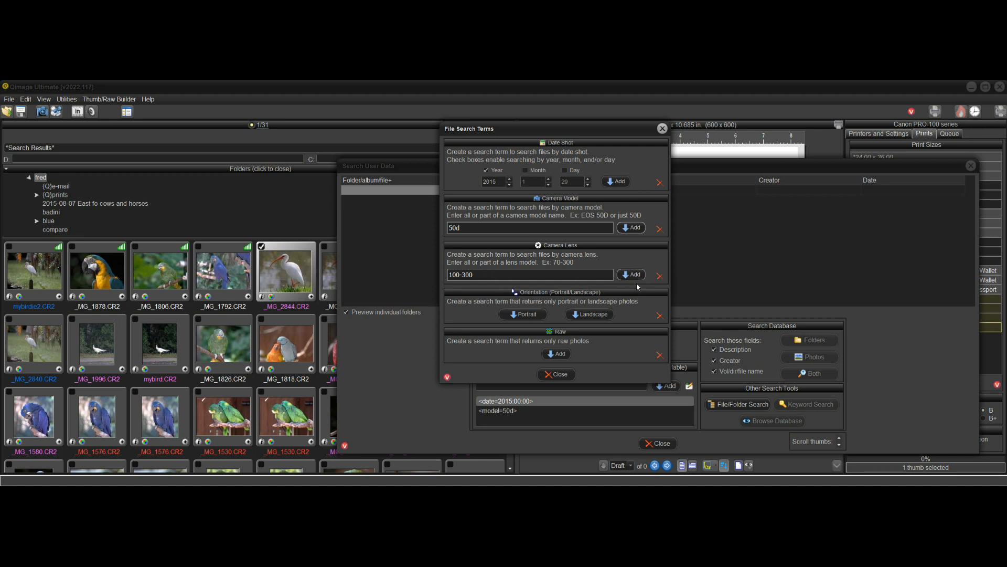
pyautogui.moveTo(630, 274)
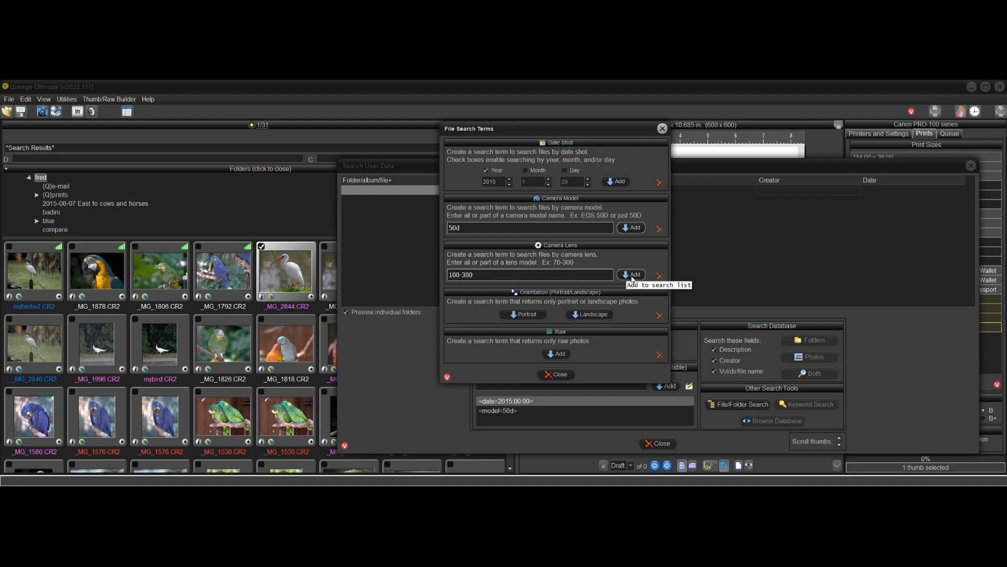
pyautogui.moveTo(636, 285)
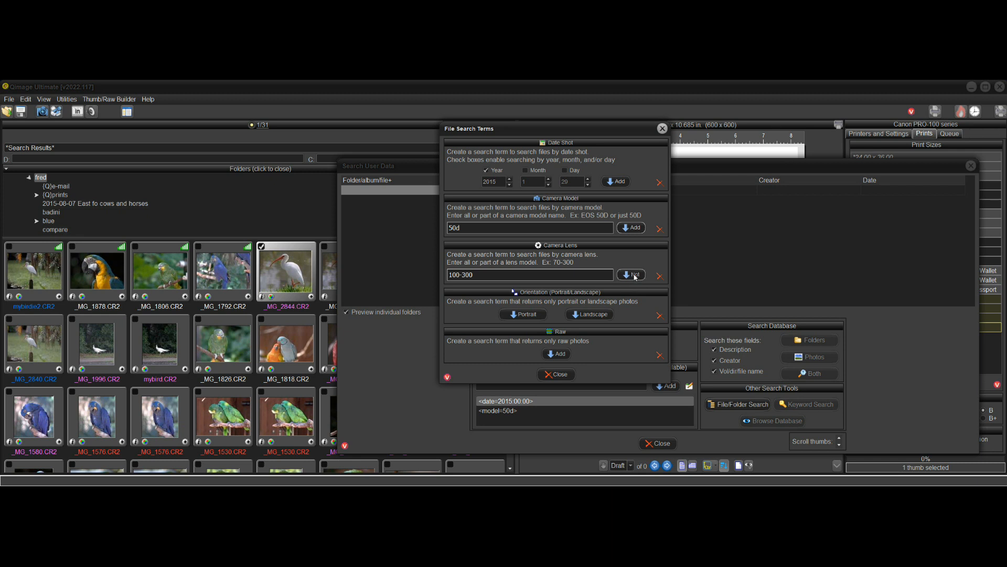
pyautogui.click(631, 274)
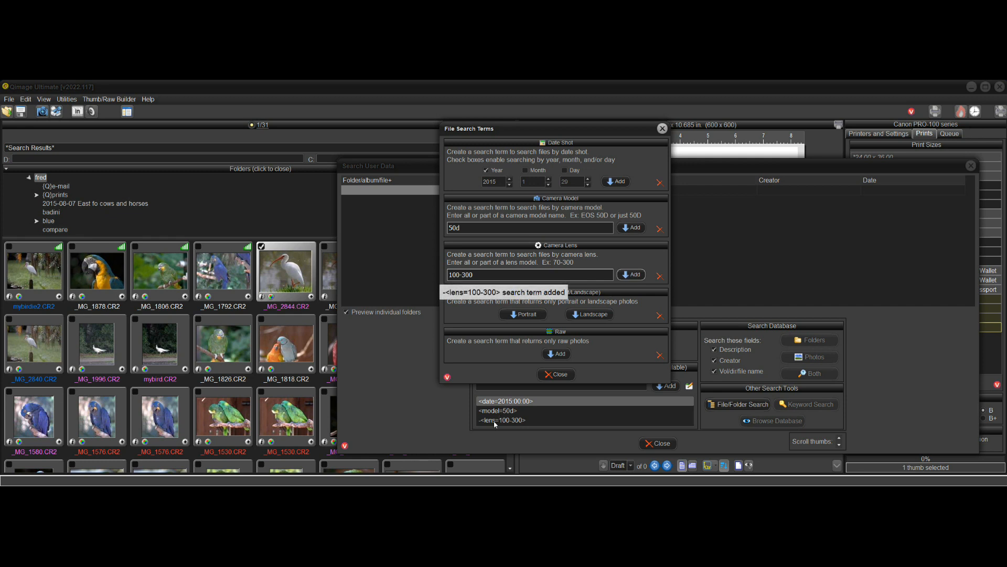
pyautogui.moveTo(517, 423)
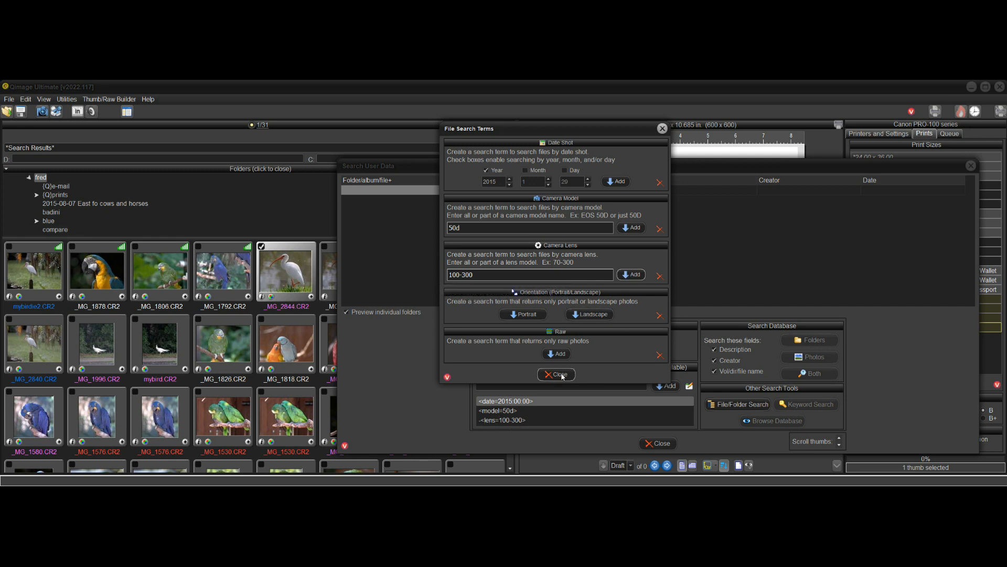
# Search the checked camera folders, listing 200 matching 2015 50D photos.
pyautogui.click(556, 374)
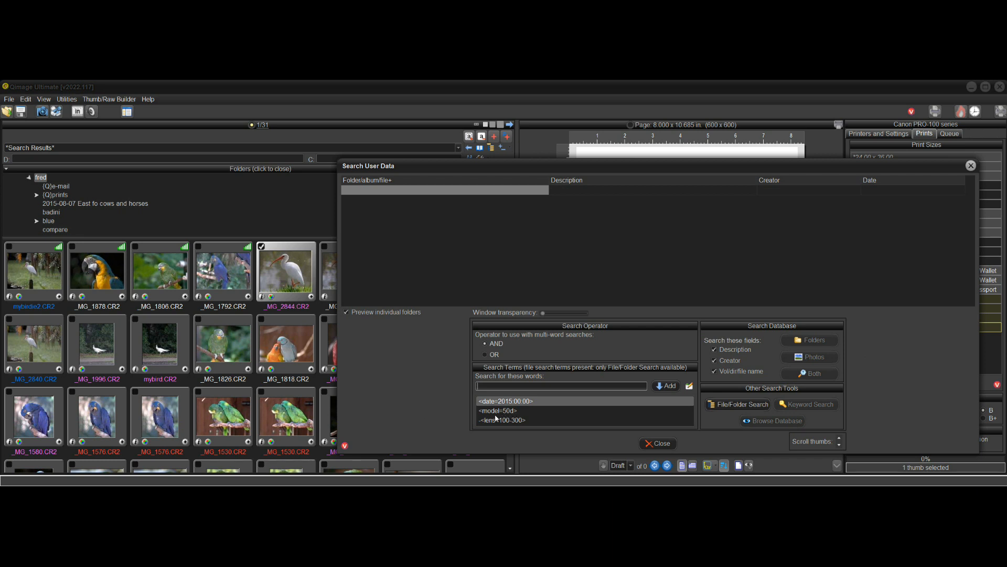
pyautogui.moveTo(514, 423)
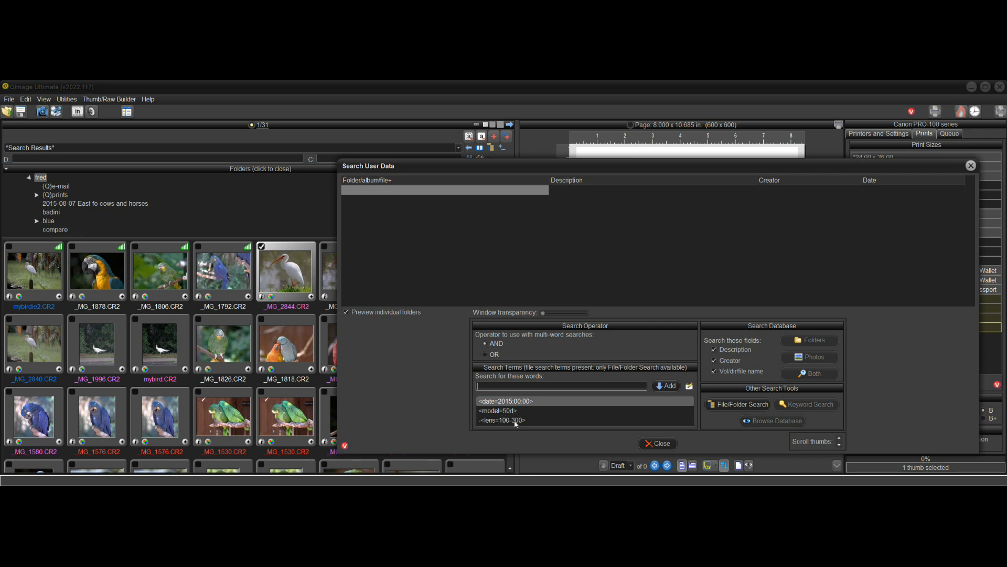
pyautogui.moveTo(596, 428)
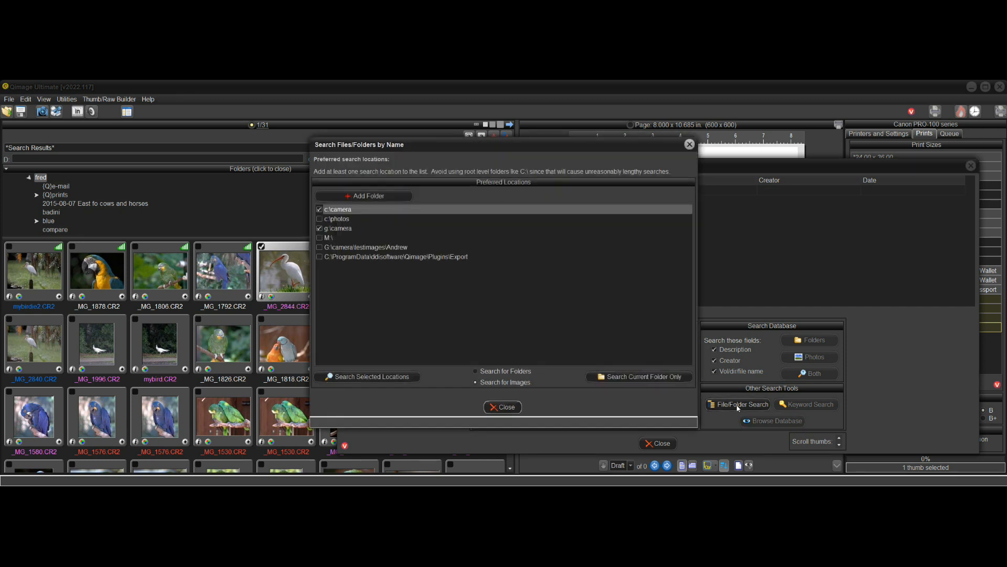
pyautogui.click(366, 377)
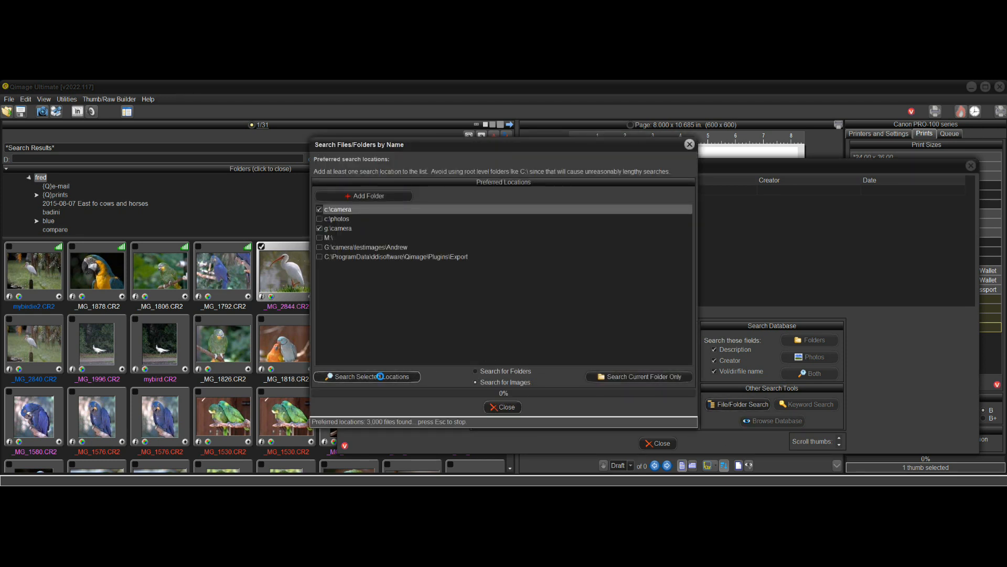
pyautogui.click(366, 377)
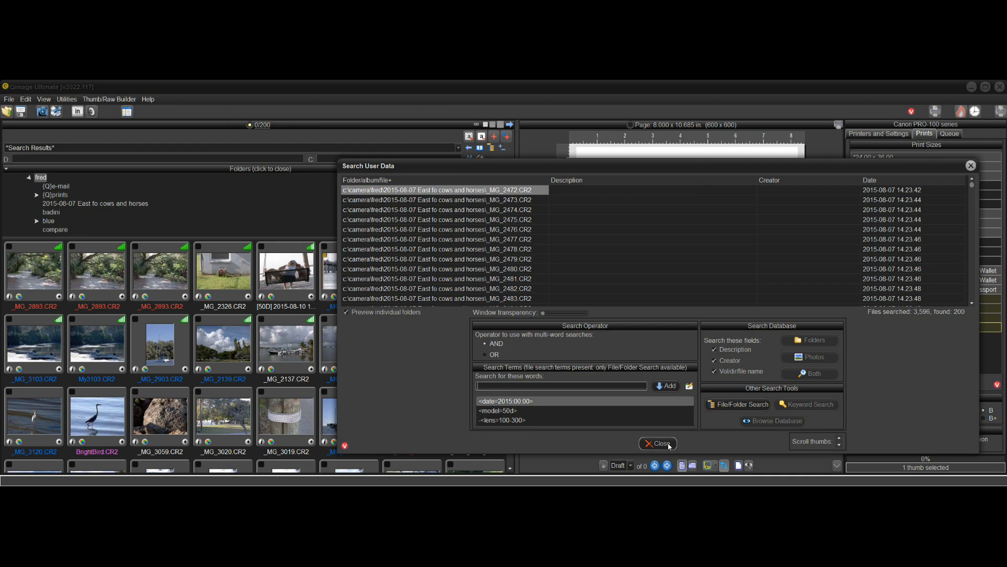
# Close the search and check several results' embedded info as EOS 50D shots without the 100-300 lens.
pyautogui.click(658, 443)
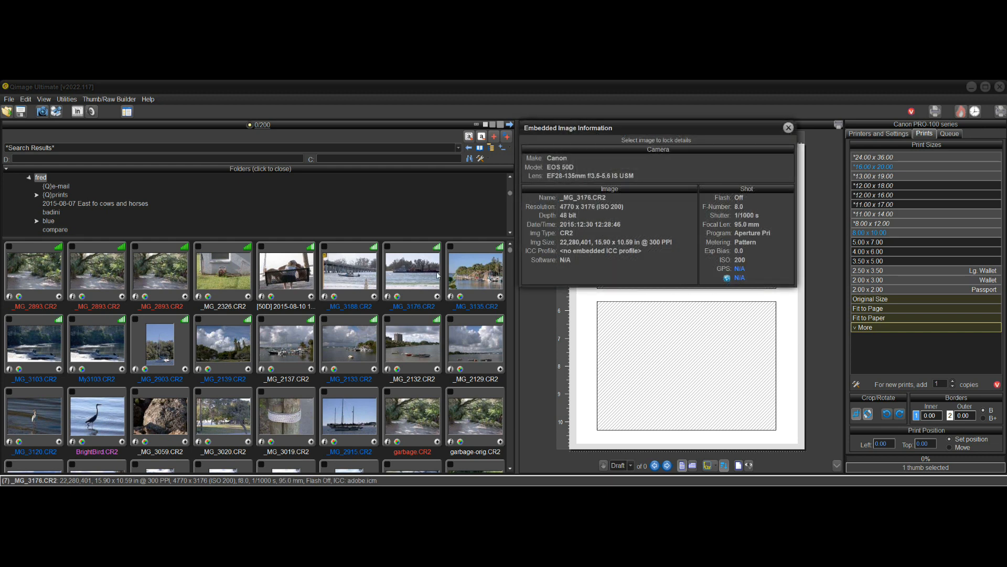
pyautogui.click(412, 345)
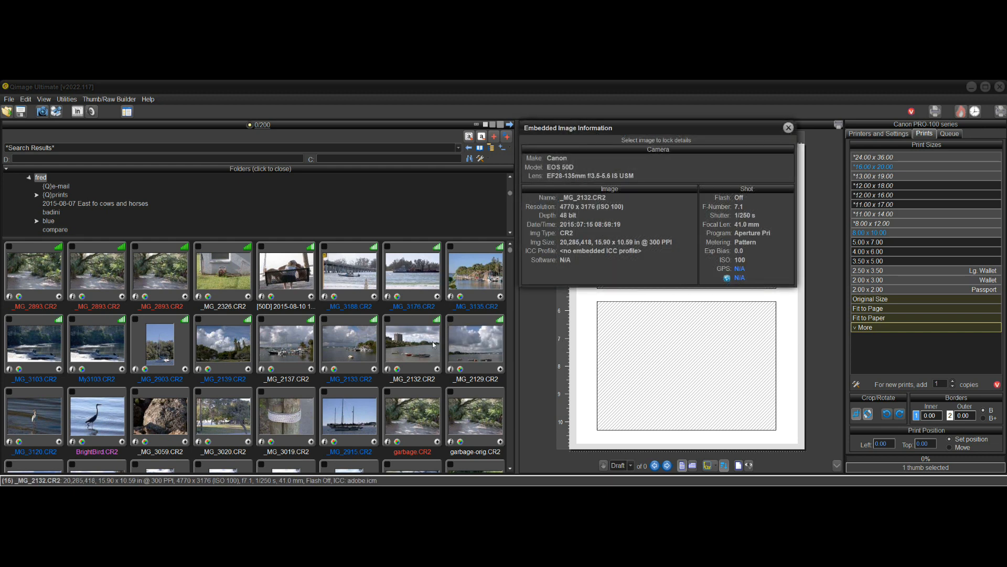
pyautogui.click(412, 418)
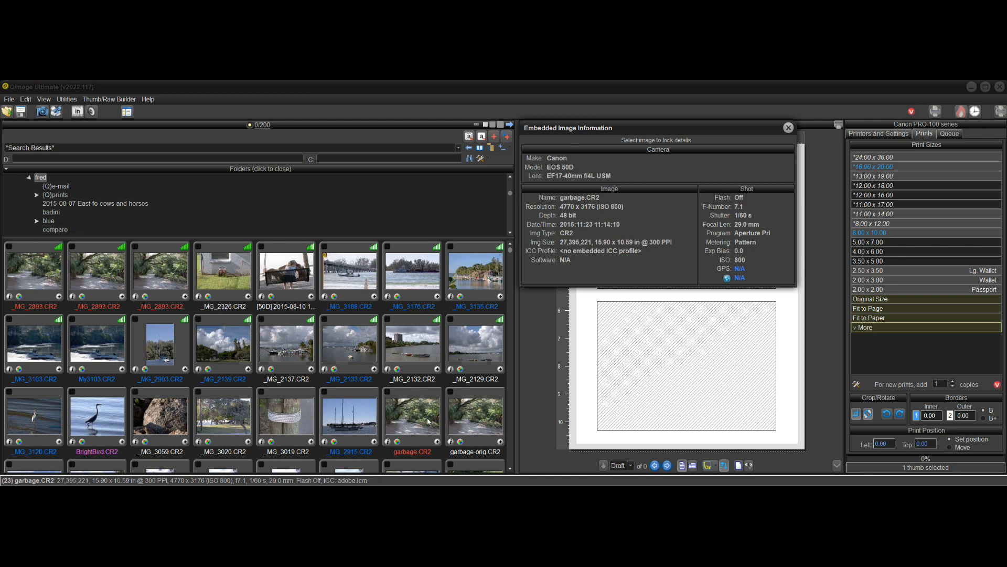
pyautogui.click(349, 268)
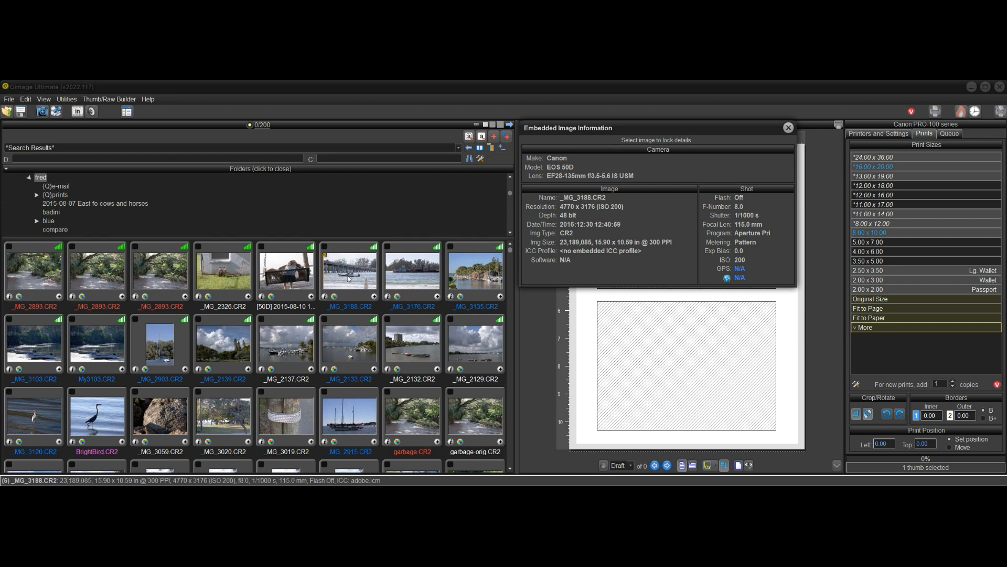
pyautogui.click(788, 127)
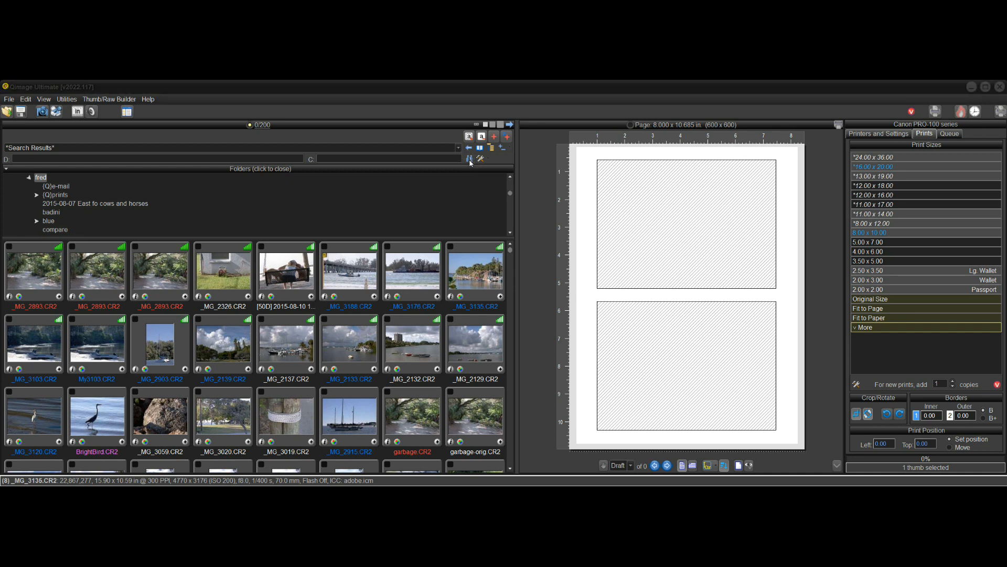
# Replace the terms with a single month-and-day date term (0000:01:29) ignoring the year.
pyautogui.click(470, 159)
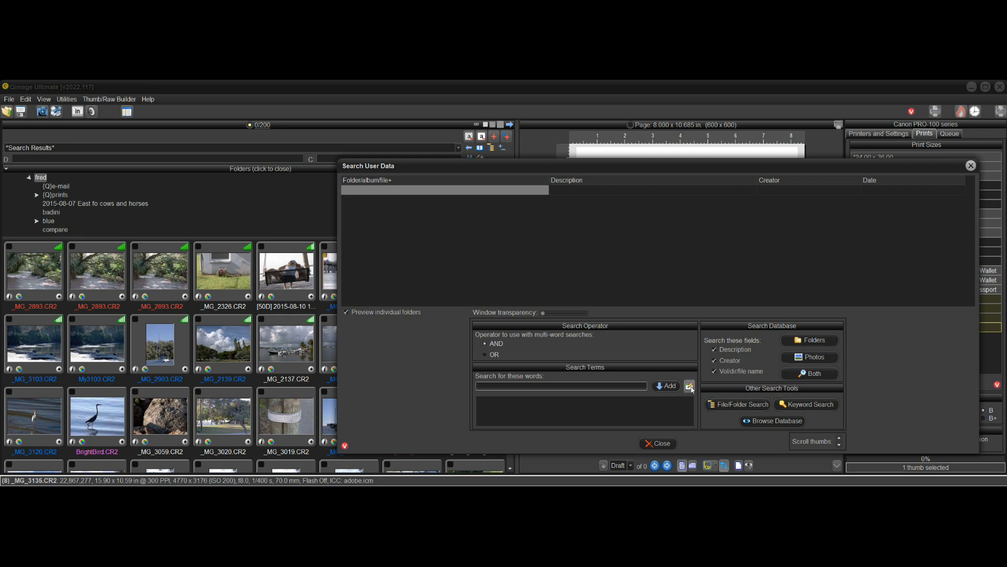
pyautogui.moveTo(675, 388)
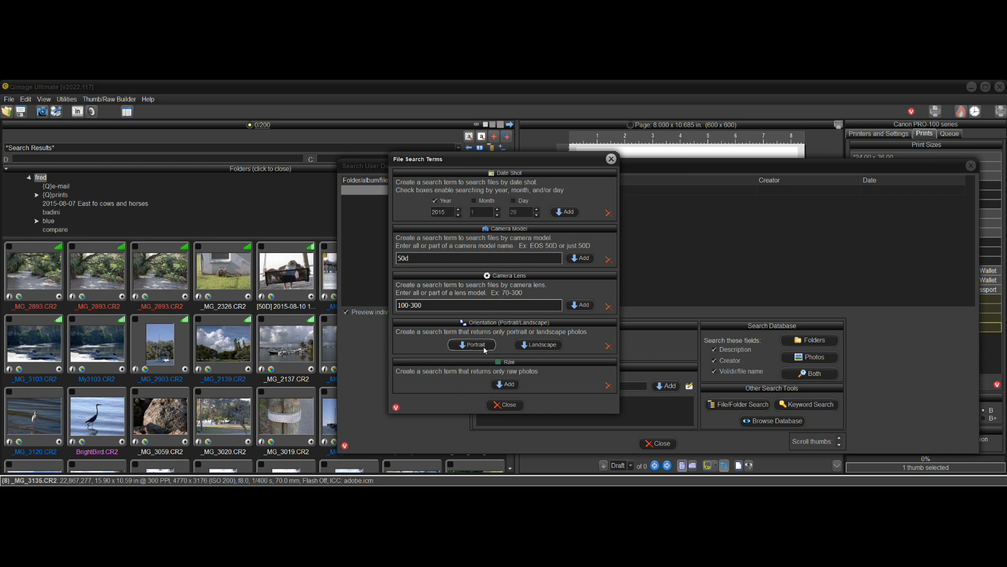
pyautogui.moveTo(477, 344)
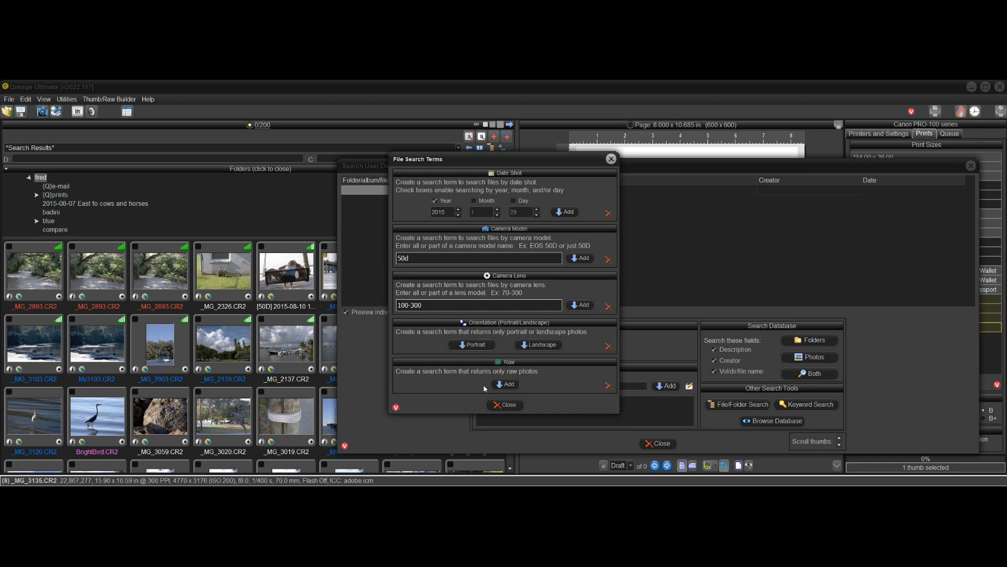
pyautogui.moveTo(506, 384)
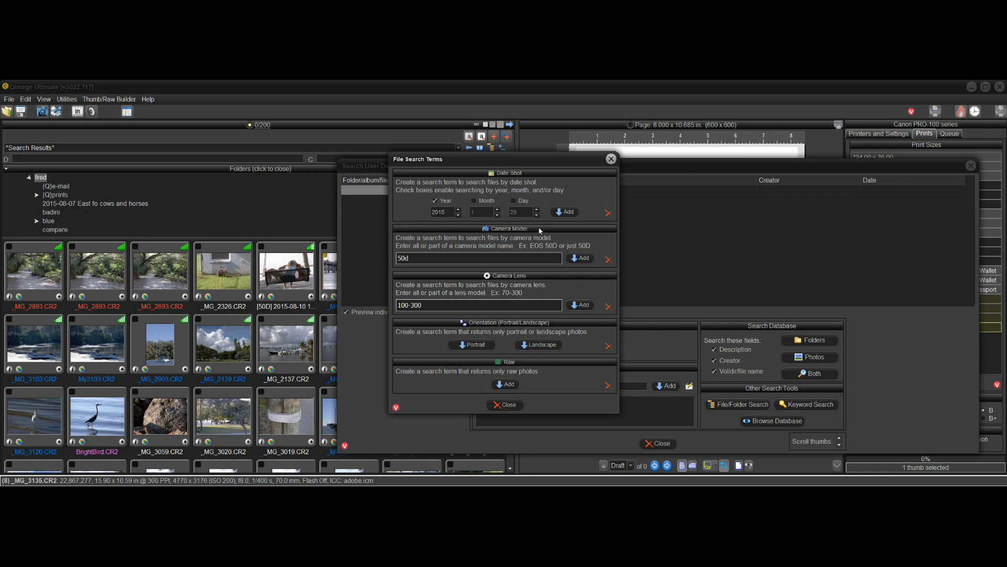
pyautogui.moveTo(493, 317)
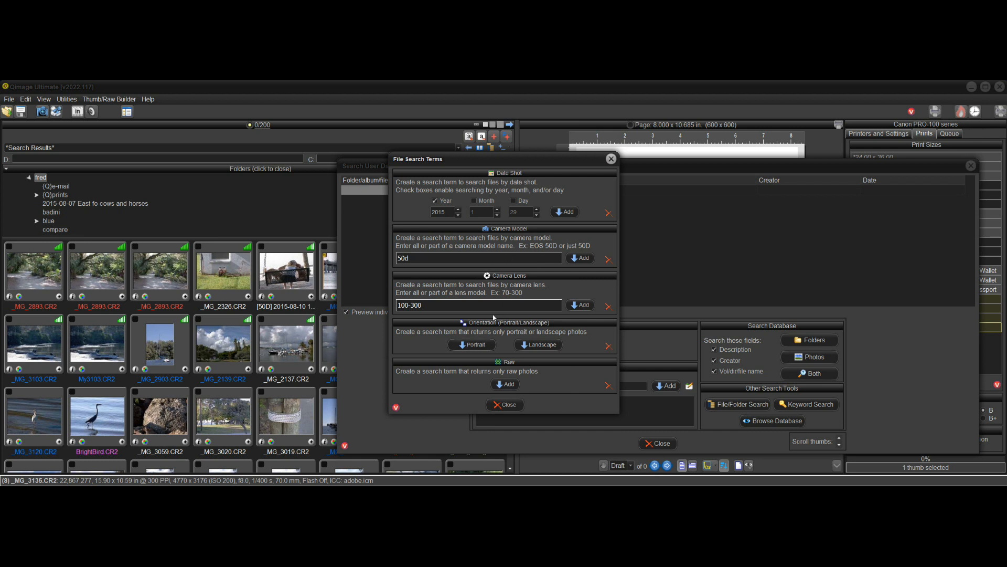
pyautogui.moveTo(536, 216)
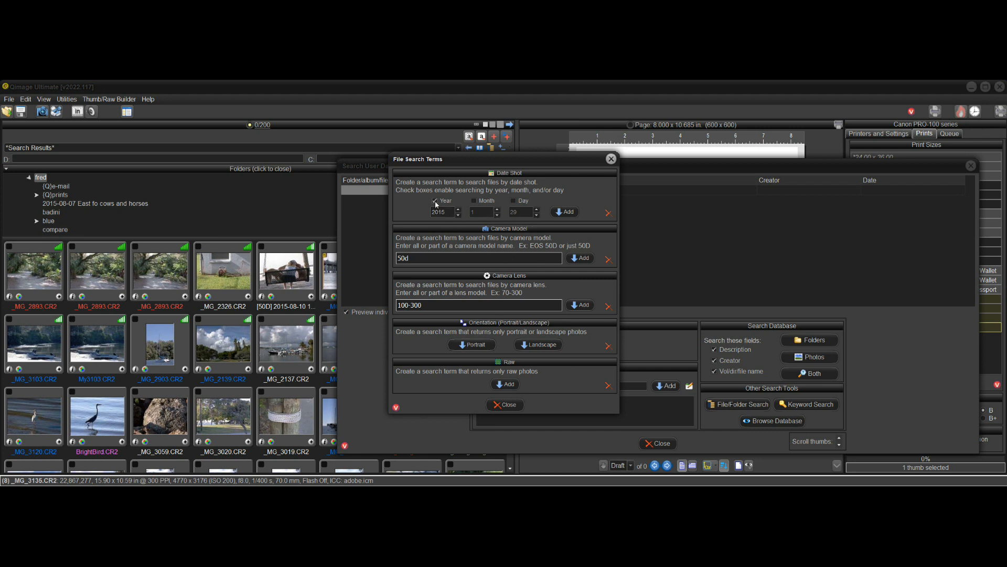
pyautogui.click(434, 200)
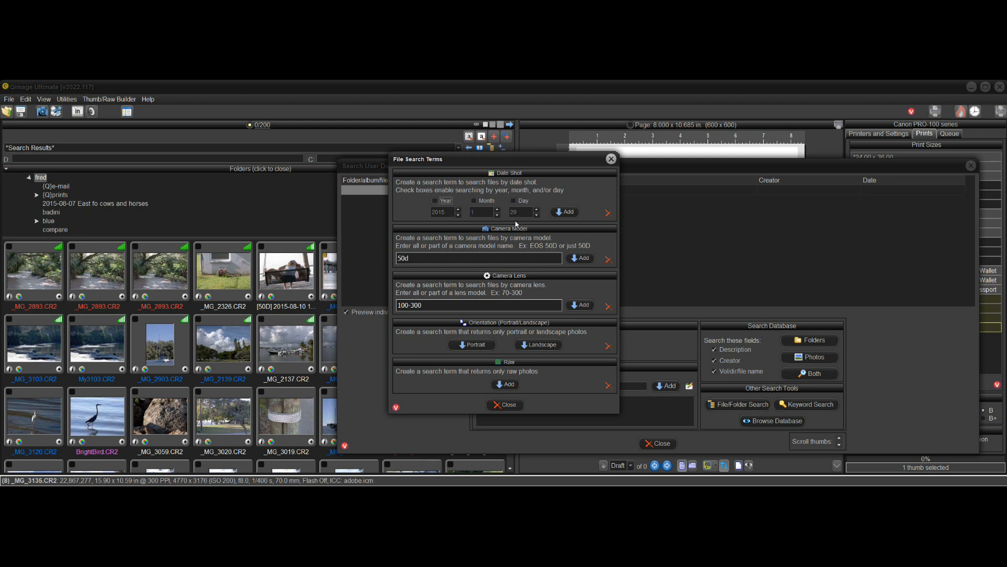
pyautogui.click(474, 200)
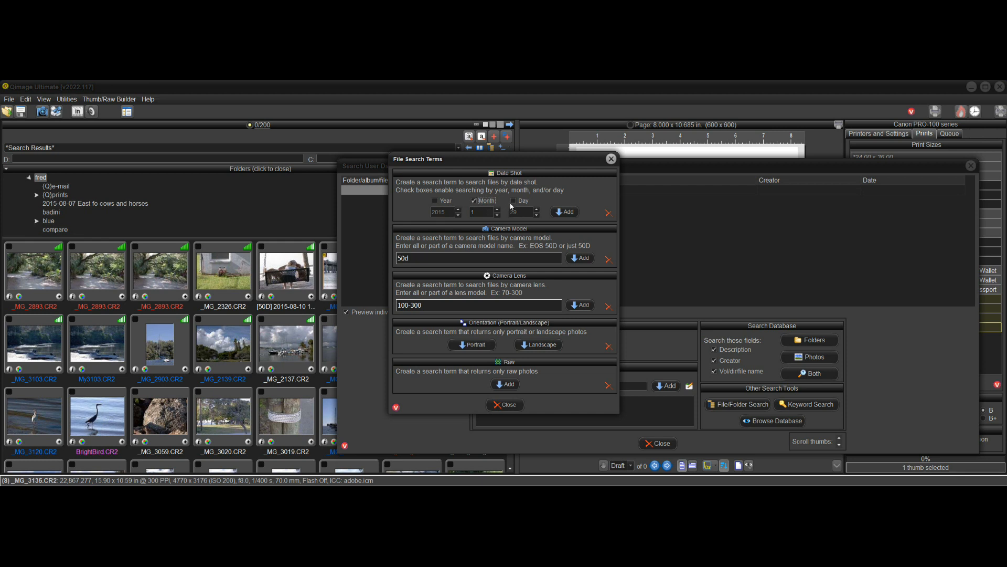
pyautogui.click(513, 200)
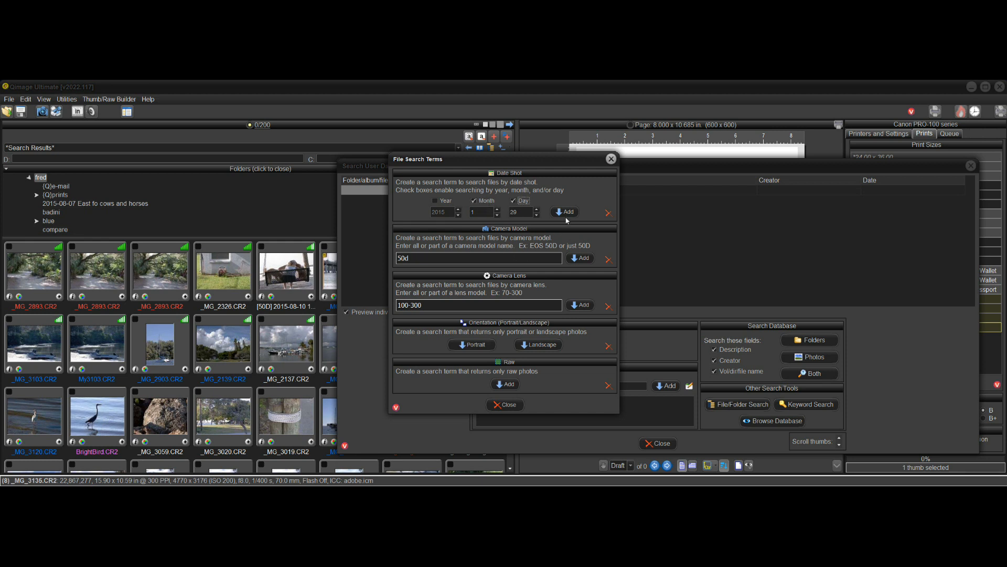
pyautogui.click(565, 212)
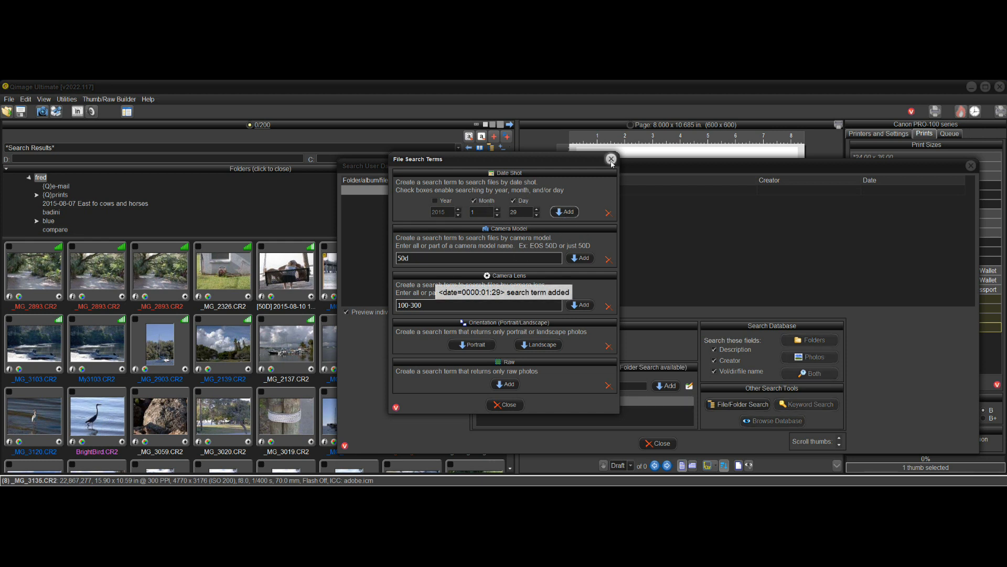
pyautogui.click(609, 159)
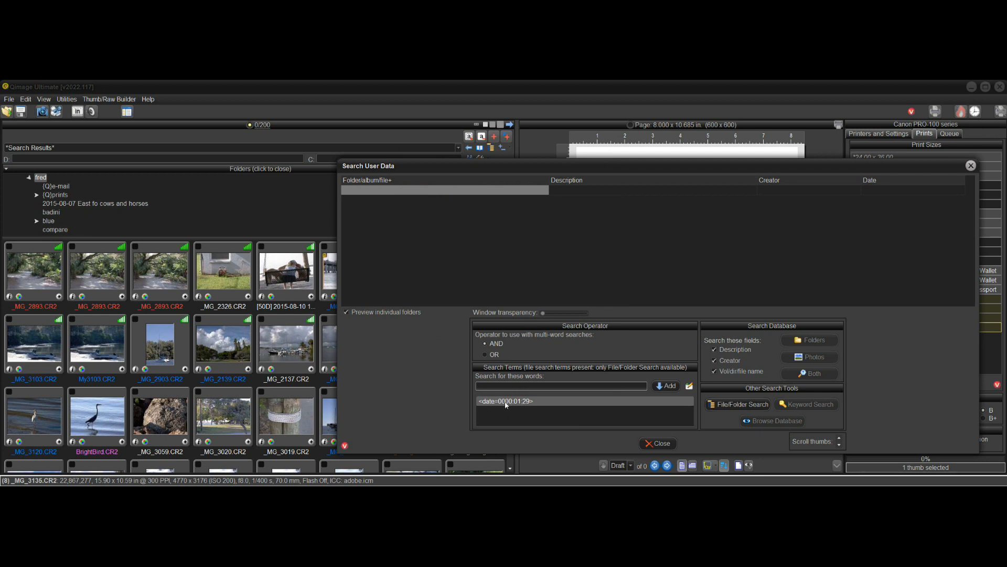
pyautogui.click(560, 385)
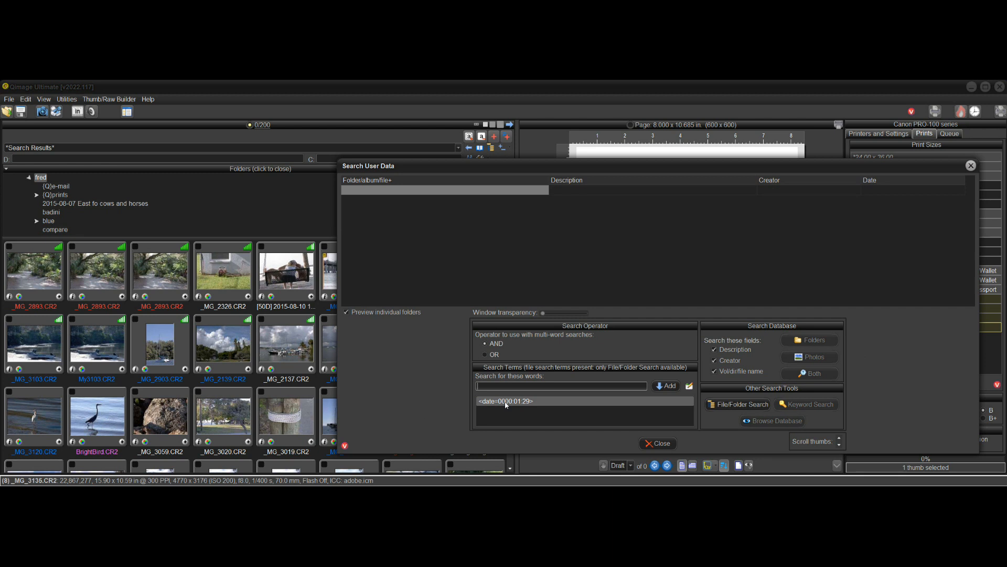
pyautogui.moveTo(678, 414)
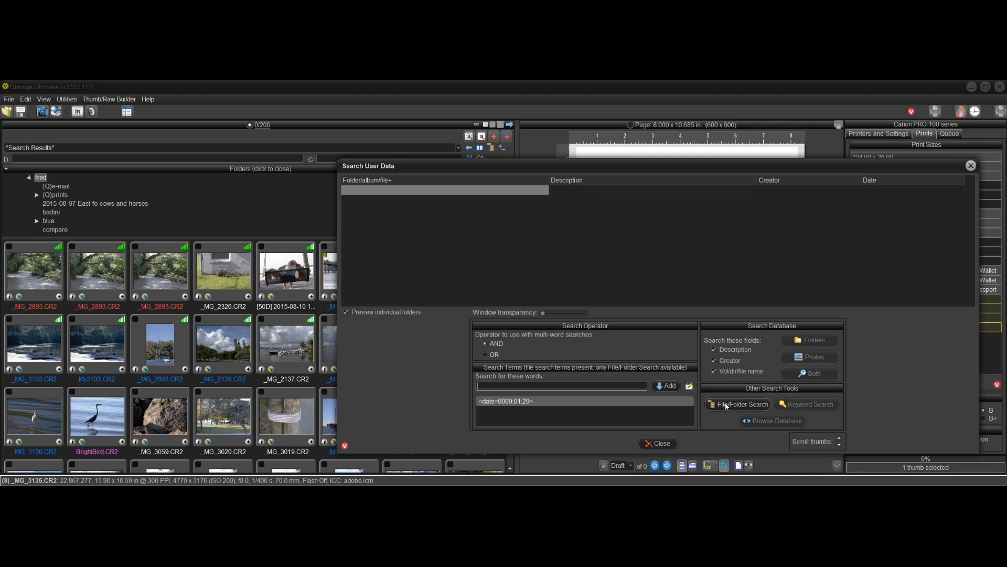
# Add c:\photos to the locations and start the date search across c:\camera, c:\photos and g:\camera.
pyautogui.click(740, 404)
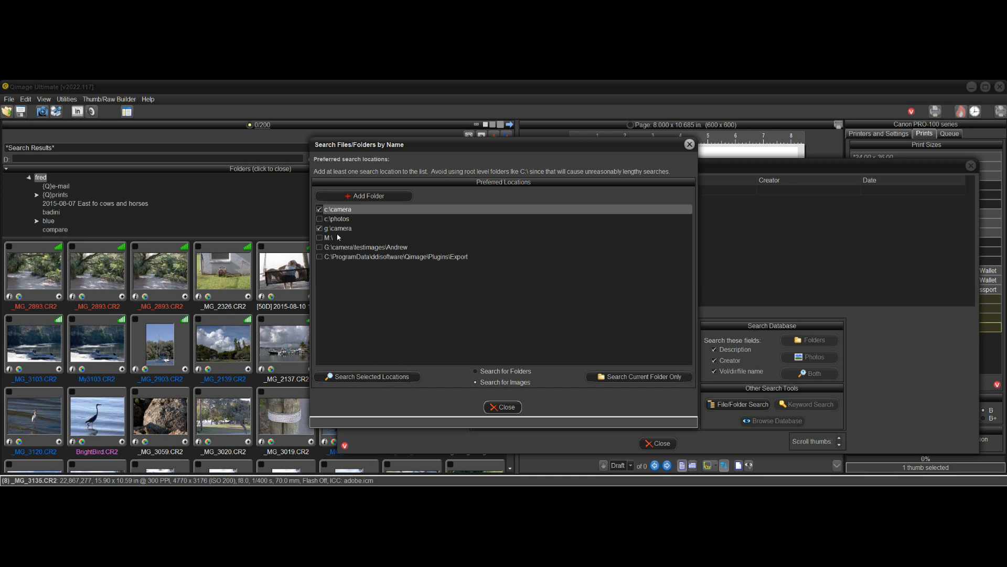
pyautogui.click(319, 218)
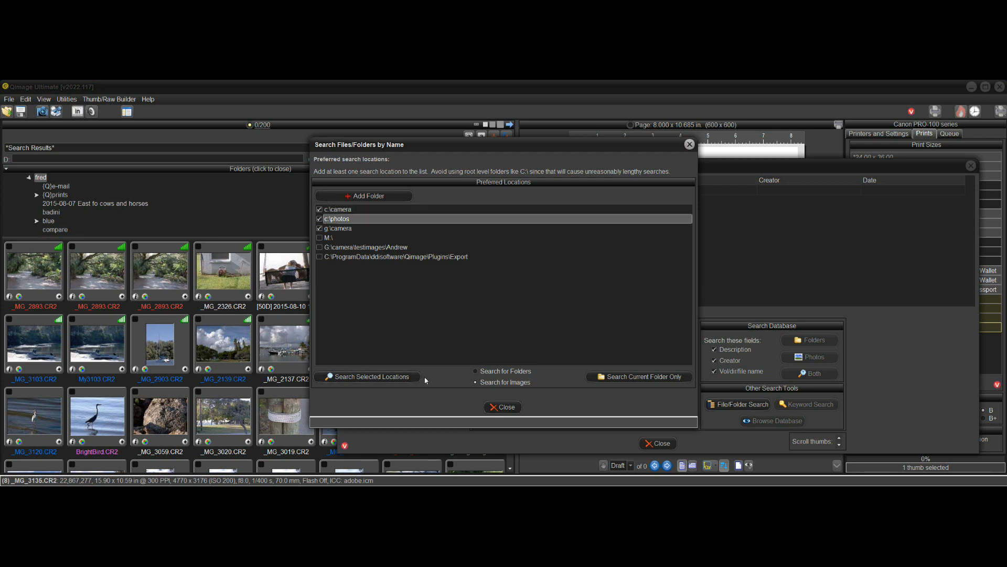
pyautogui.click(367, 377)
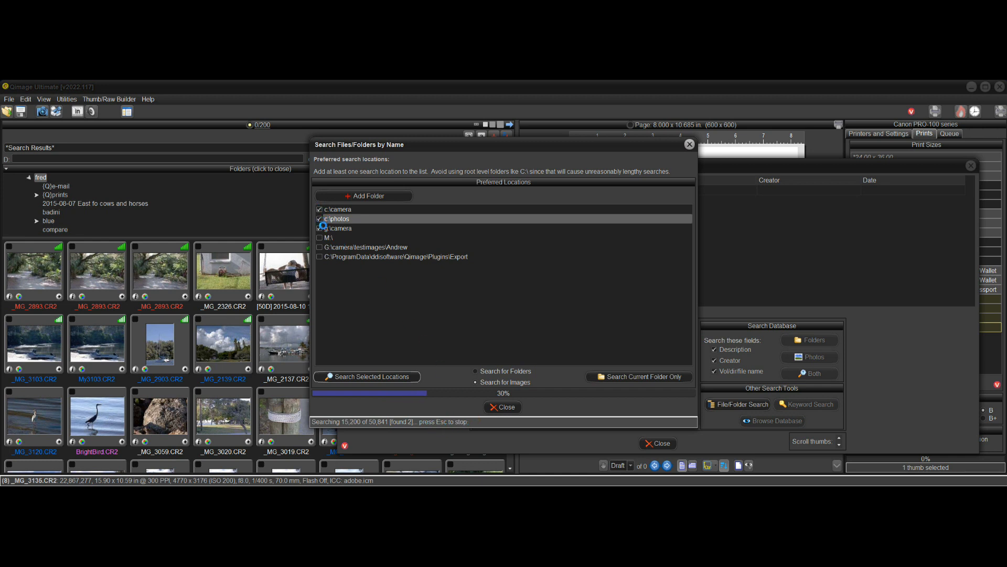
pyautogui.click(319, 228)
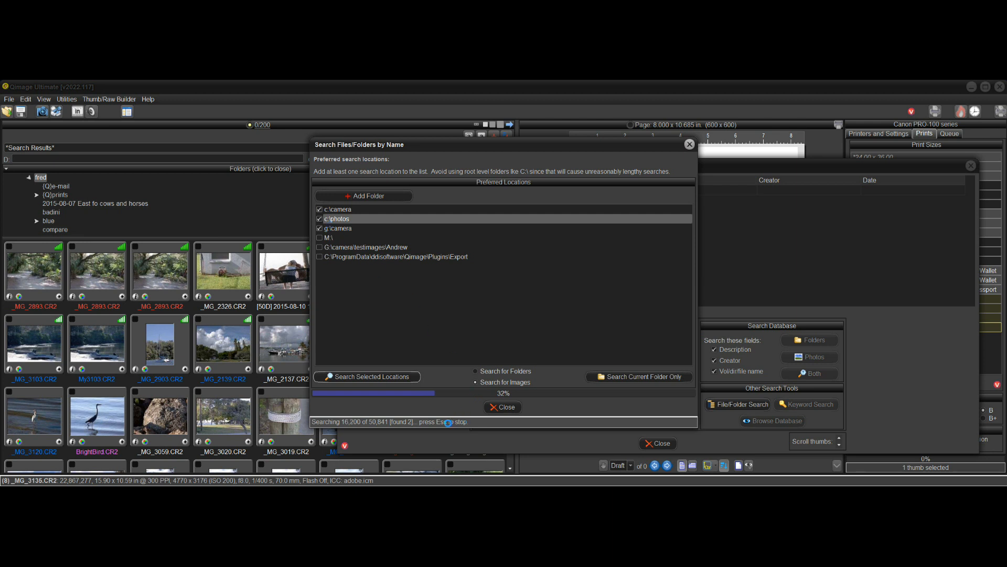